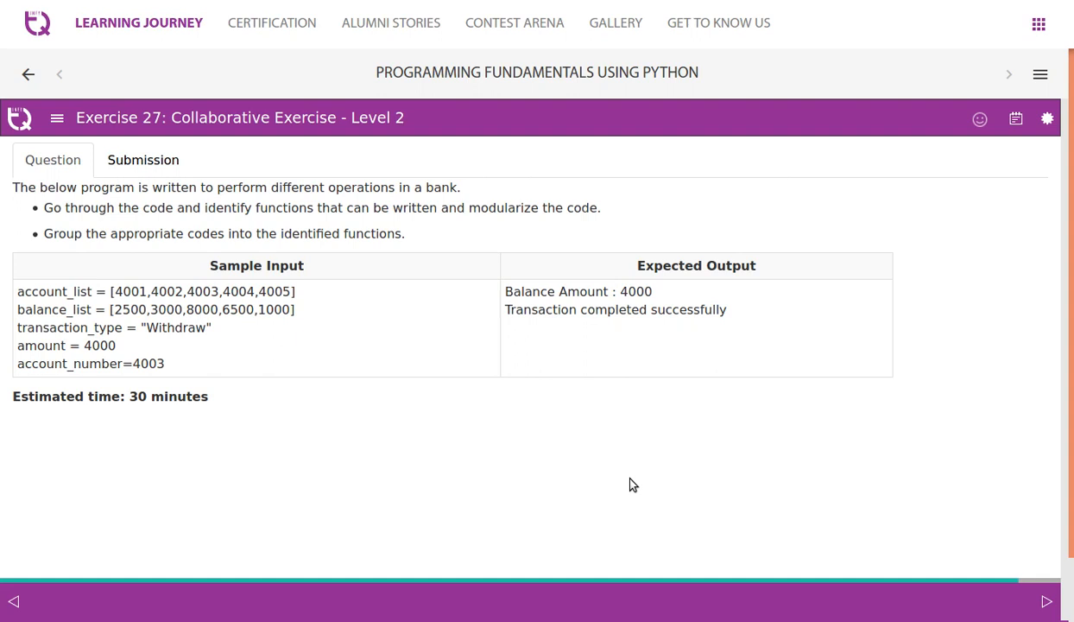
mouse_move(215, 370)
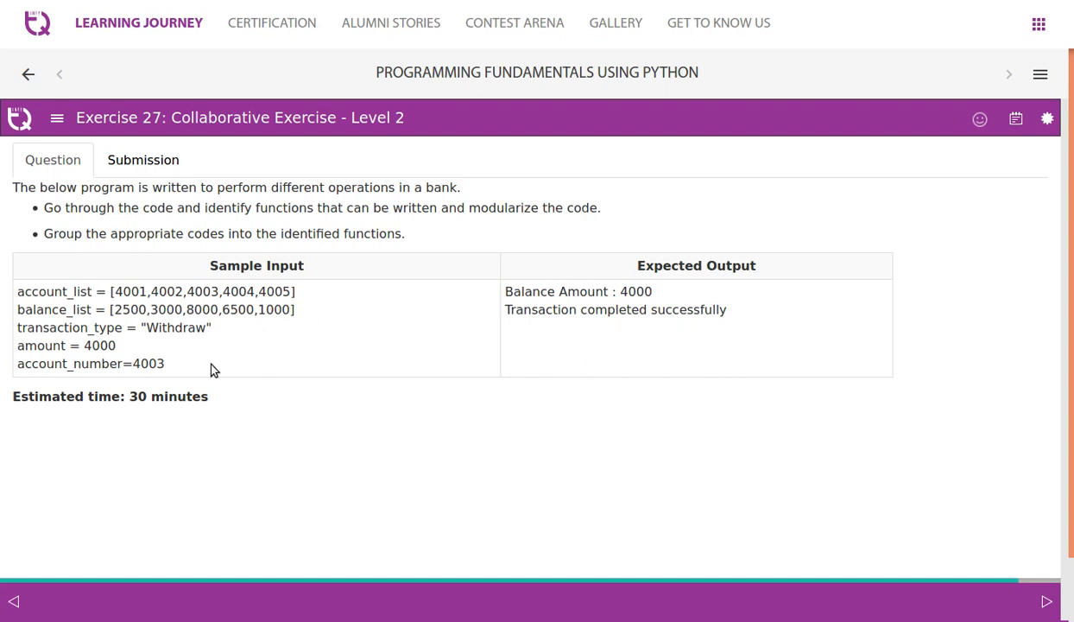
mouse_move(166, 372)
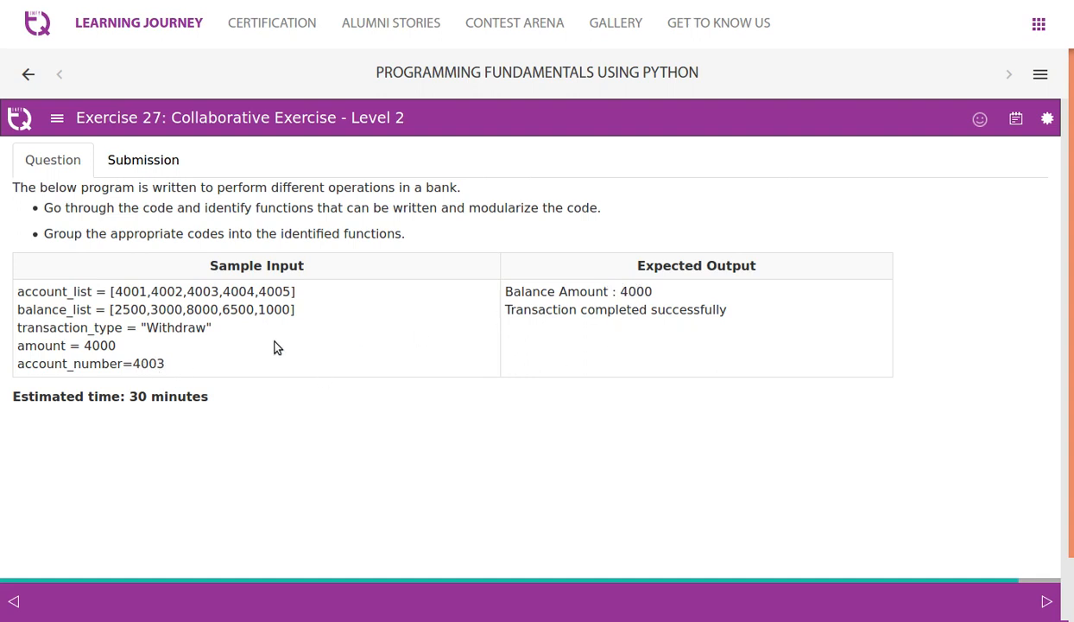
mouse_move(191, 330)
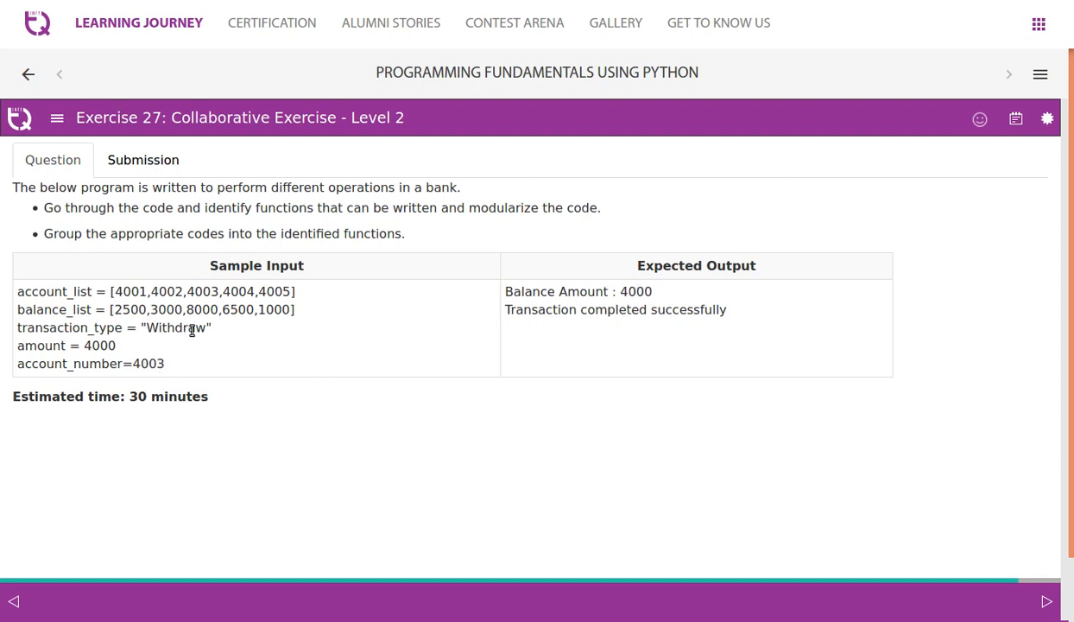
Highlight Withdraw and a balance in the sample input, then review the Submission code
double_click(98, 345)
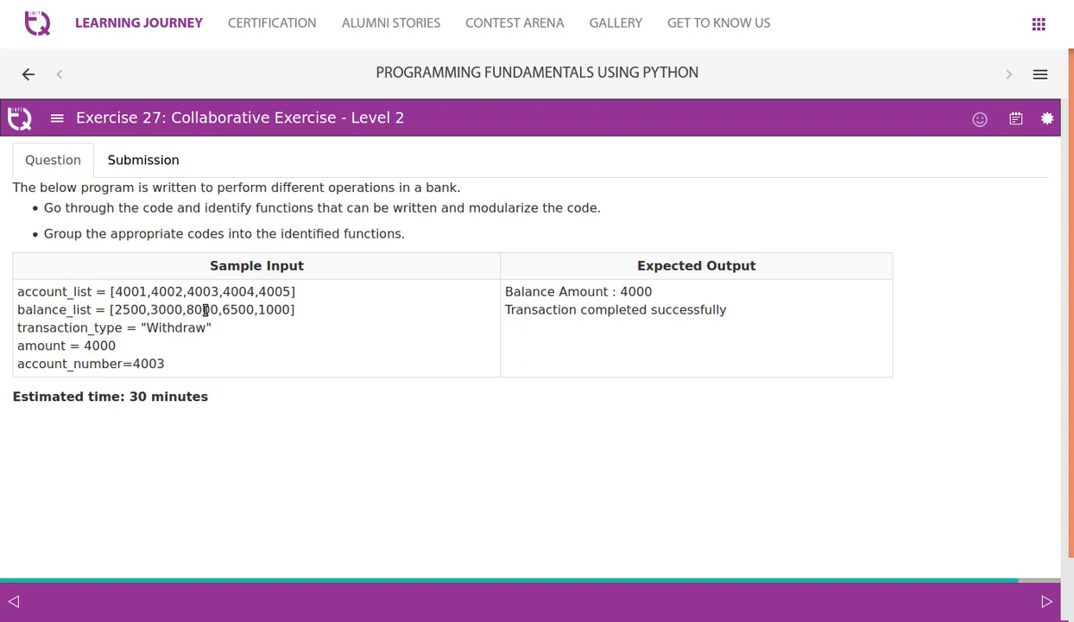
double_click(201, 309)
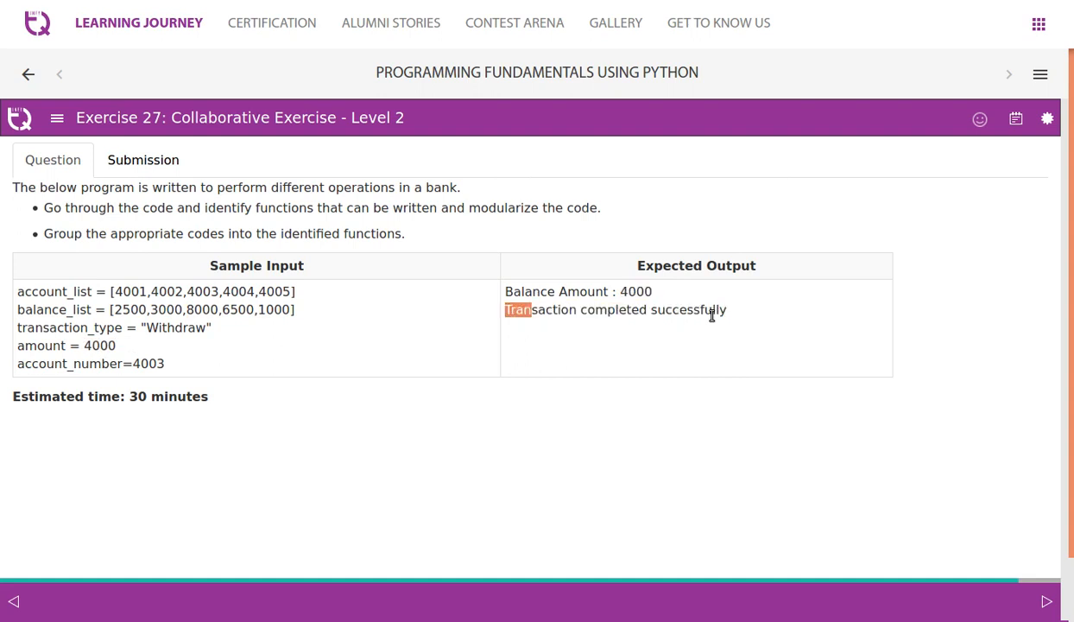
mouse_move(168, 202)
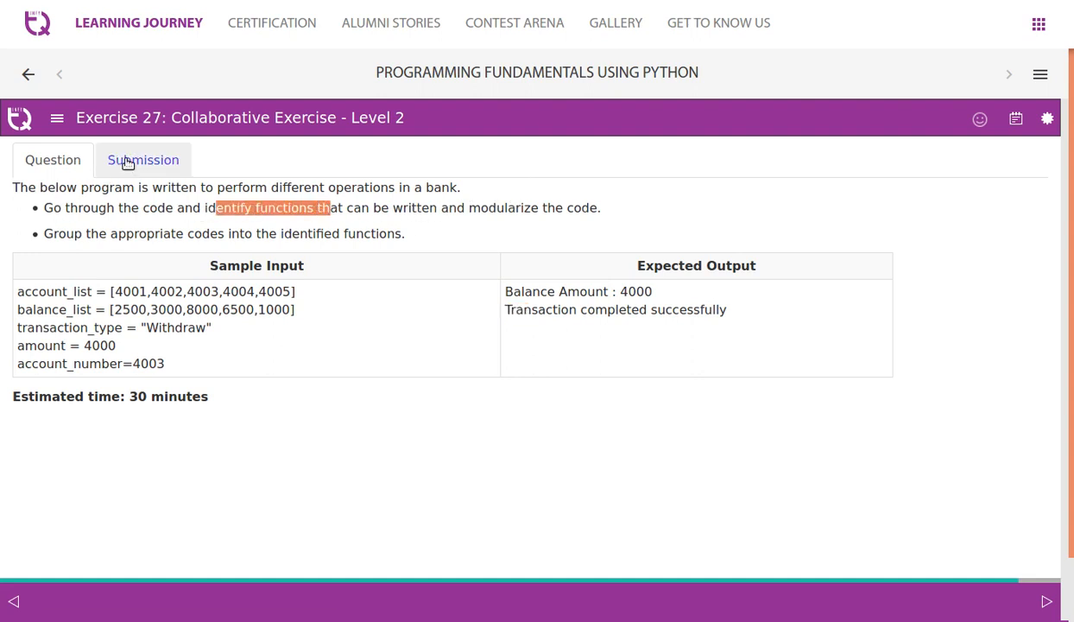
left_click(142, 160)
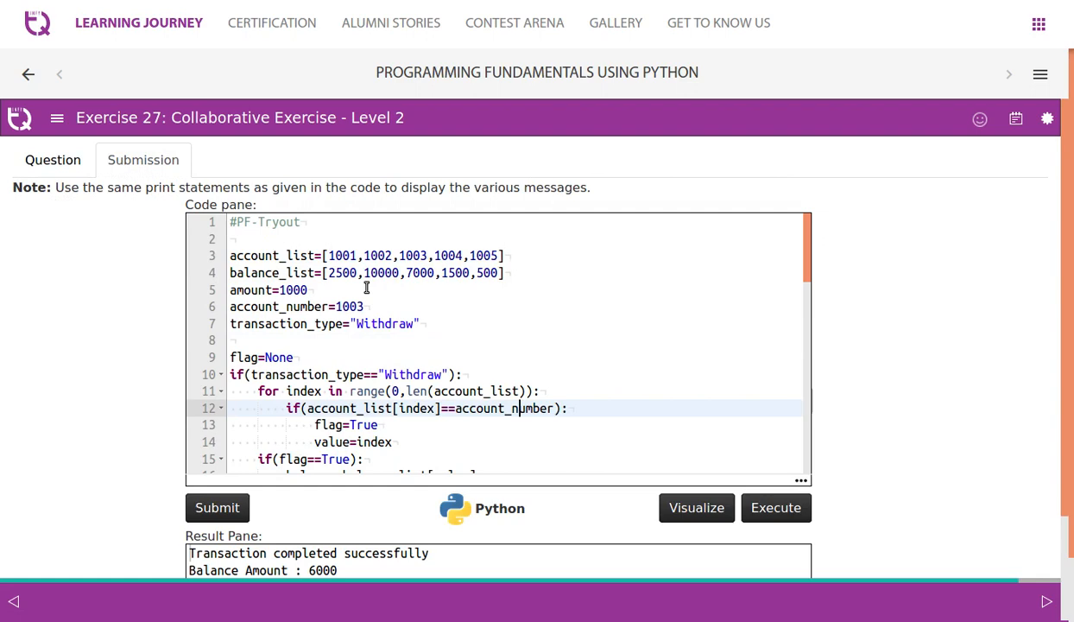
scroll("down", 3)
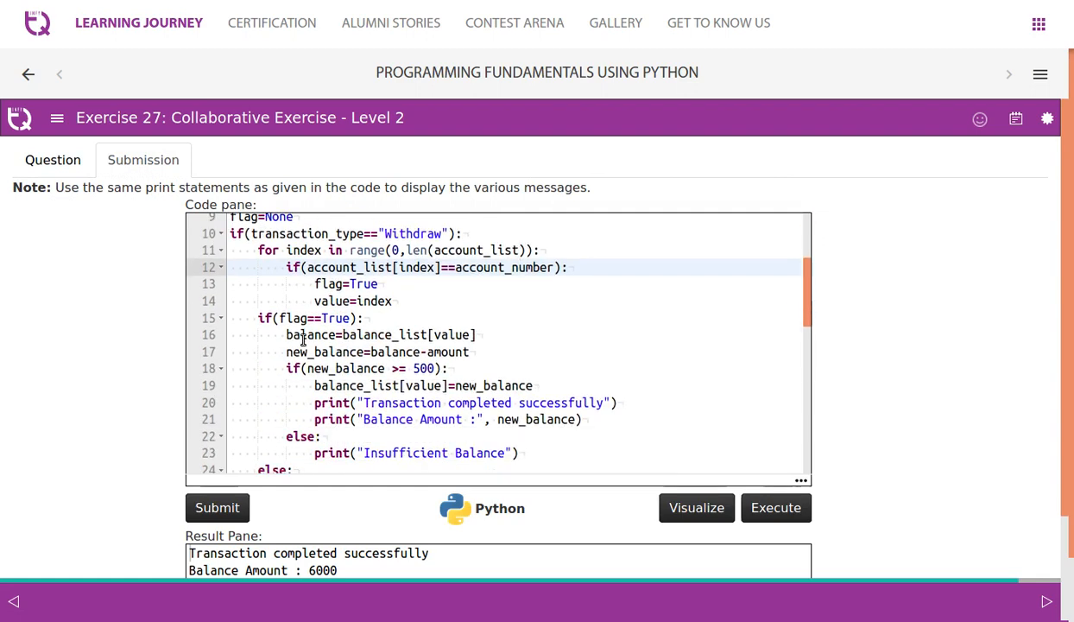
scroll("up", 3)
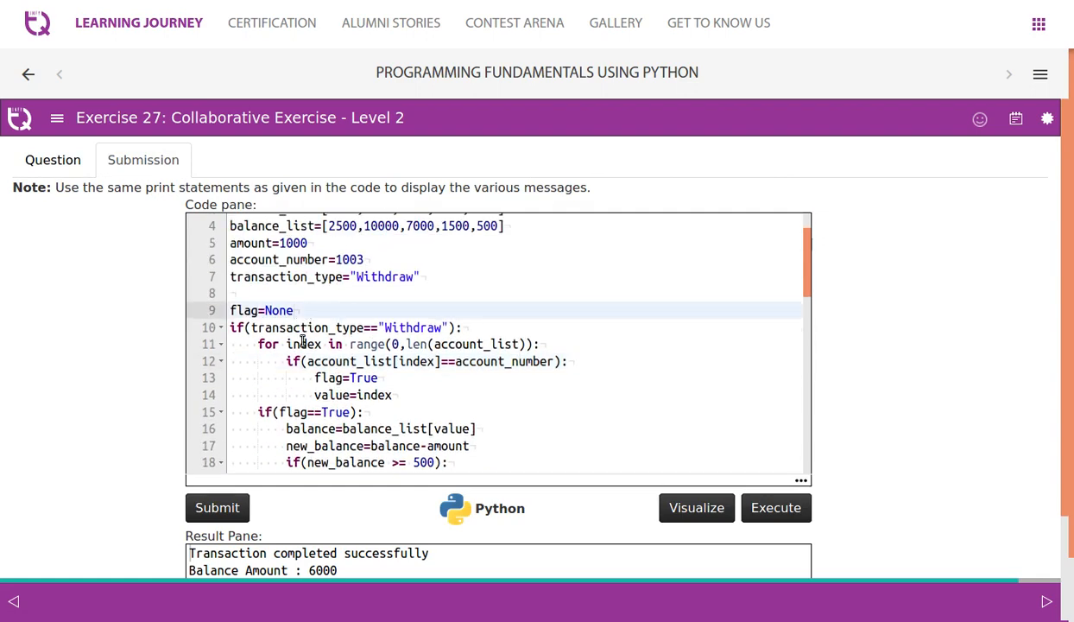
scroll("down", 3)
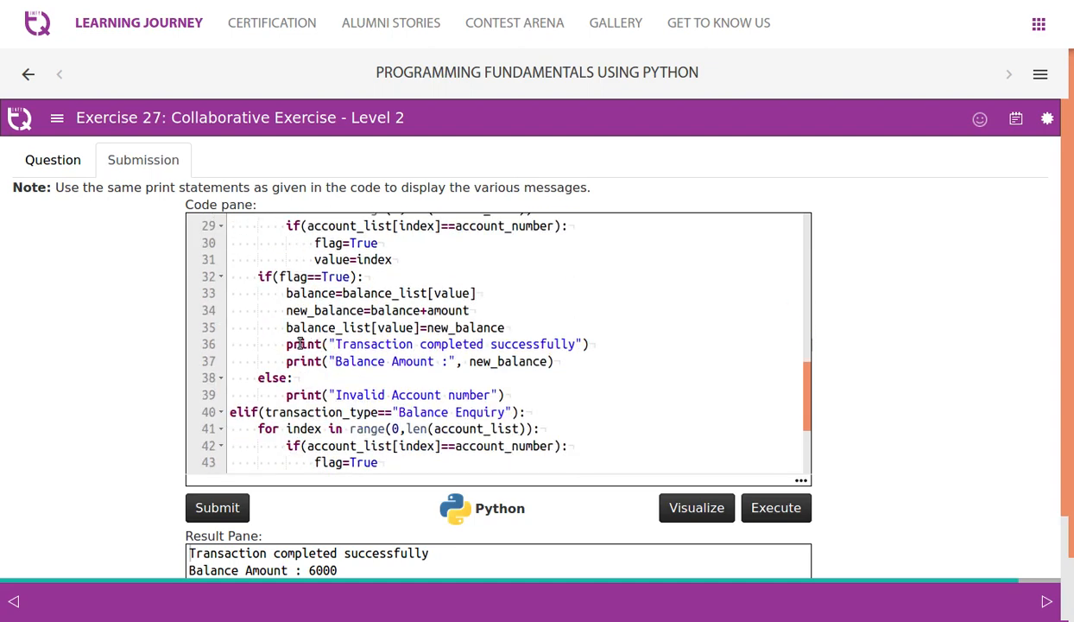
scroll("down", 3)
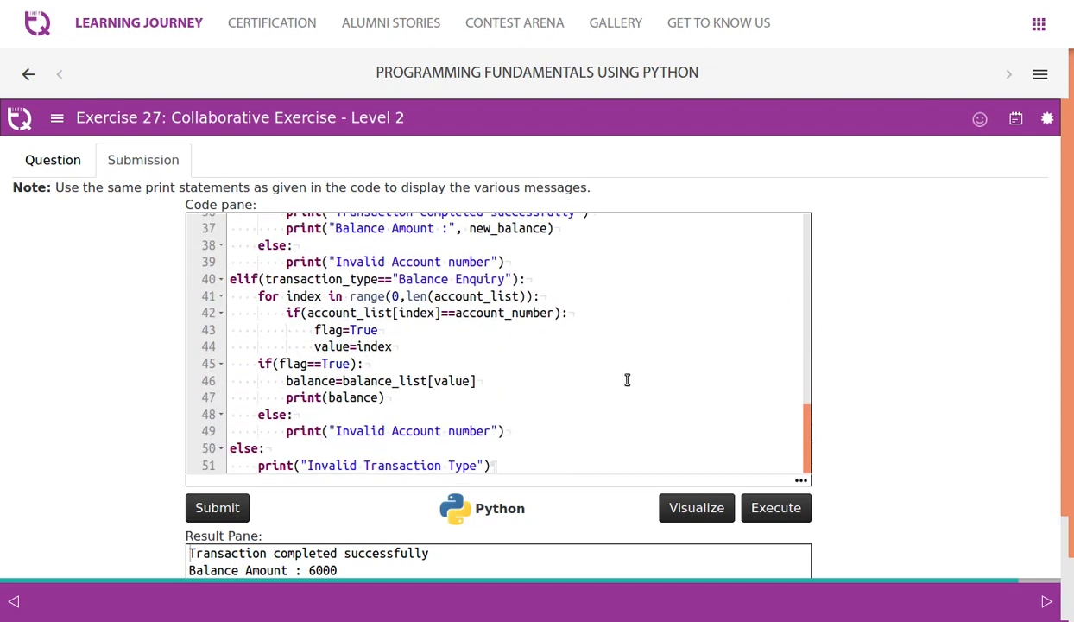
scroll("up", 3)
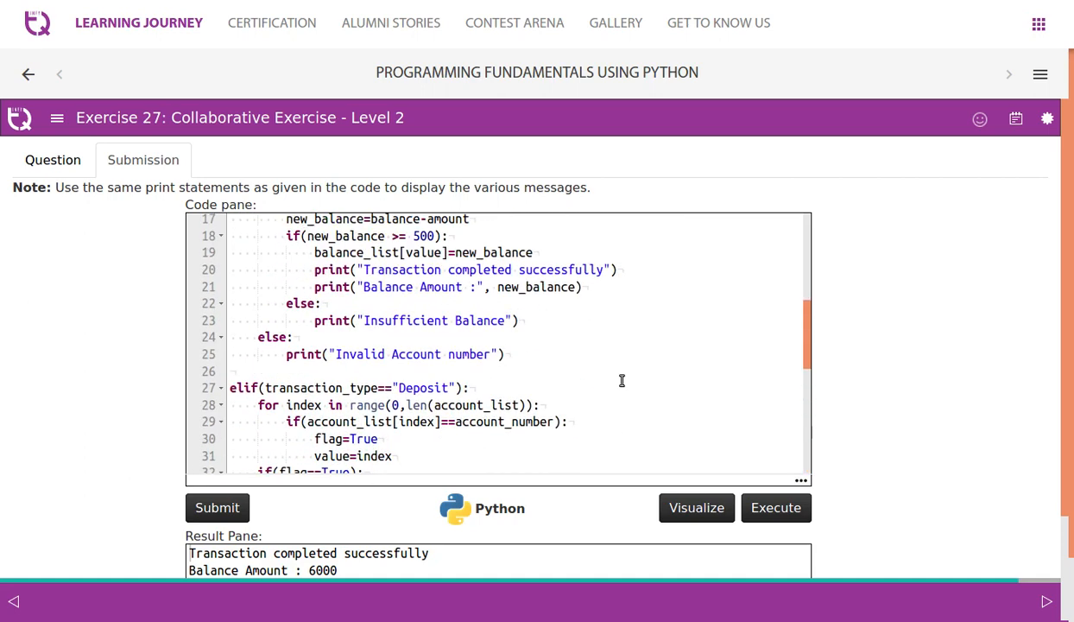
scroll("up", 3)
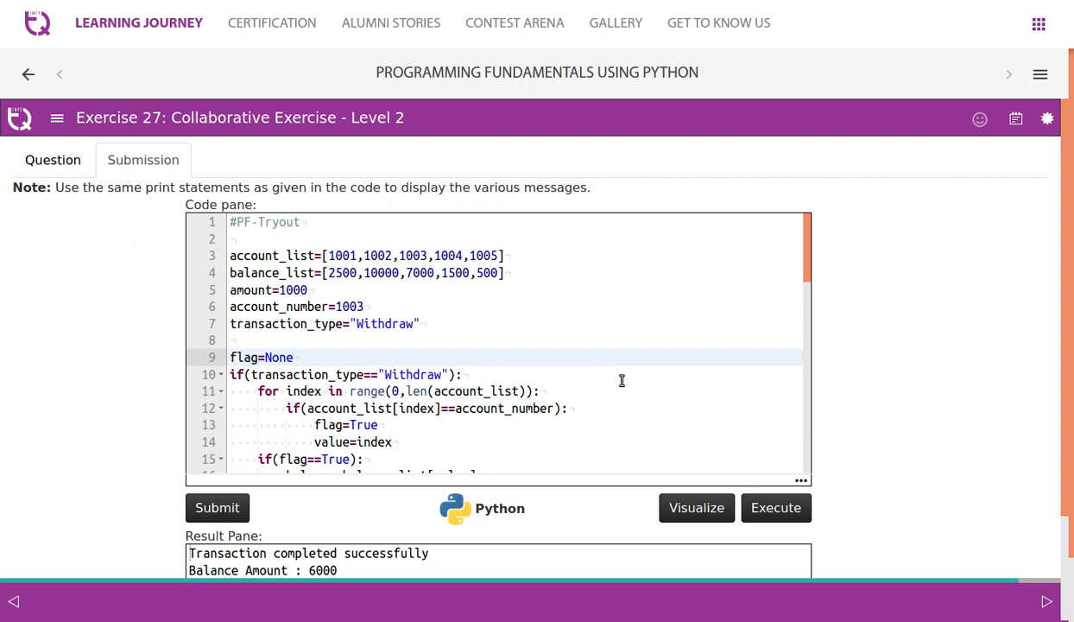
scroll("down", 3)
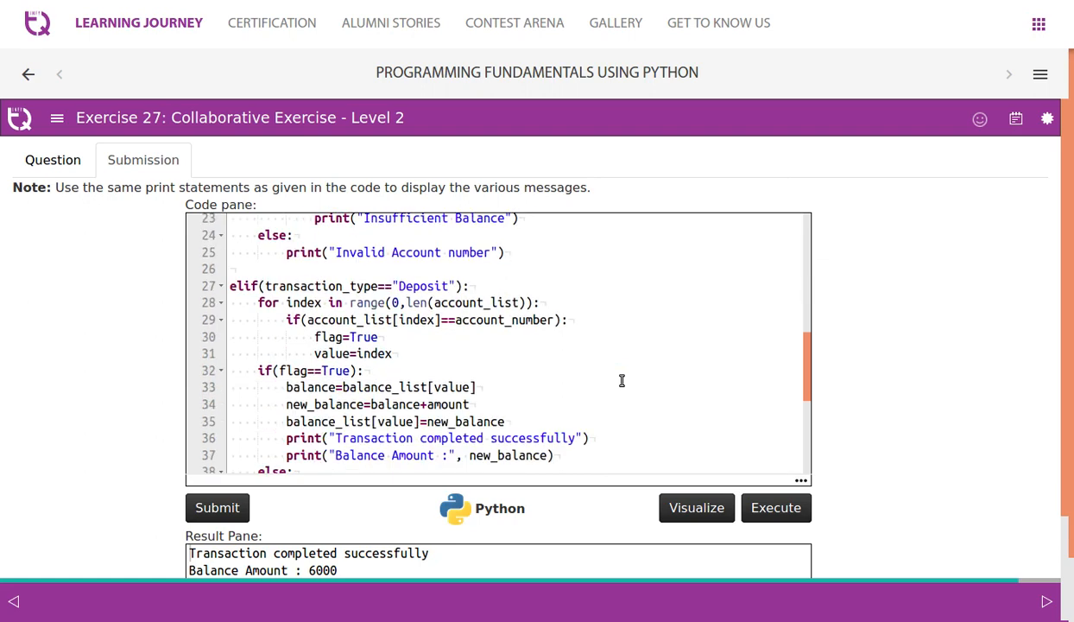
scroll("down", 3)
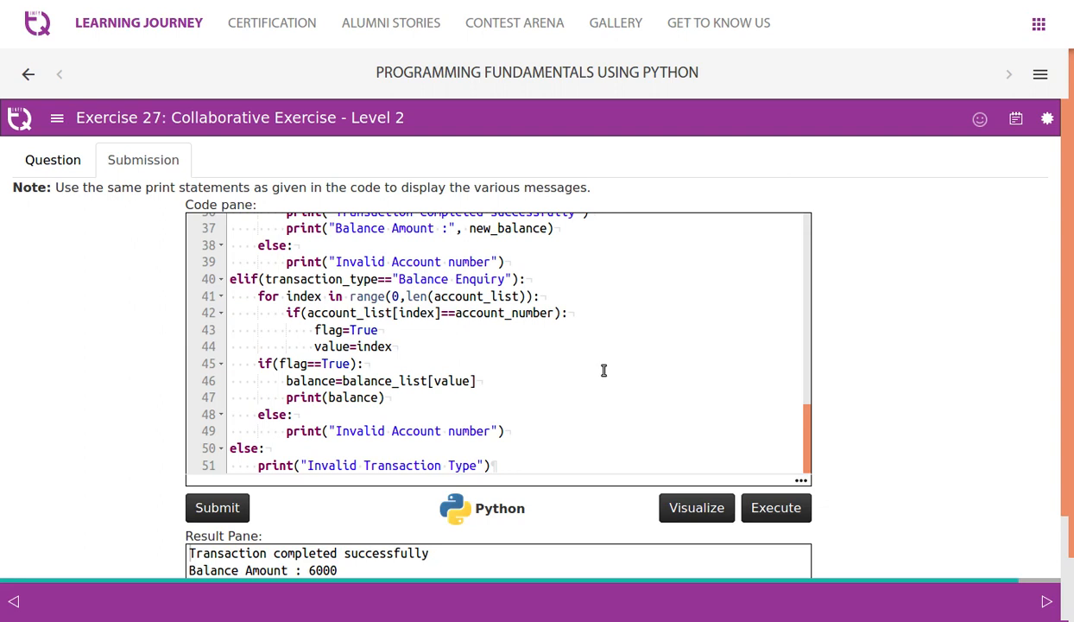
scroll("down", 3)
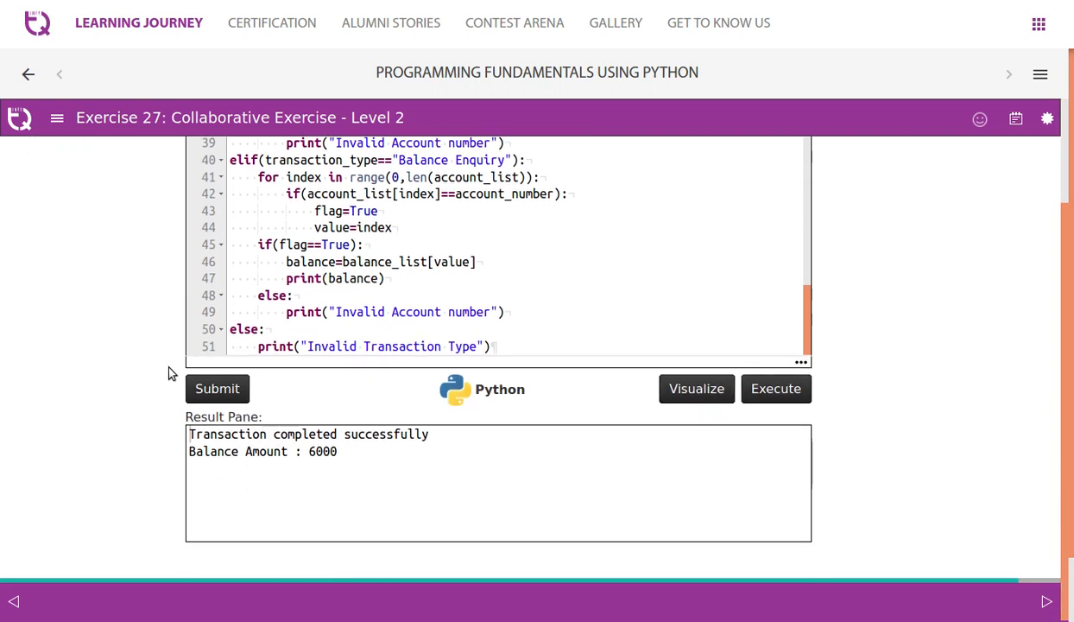
left_click(383, 455)
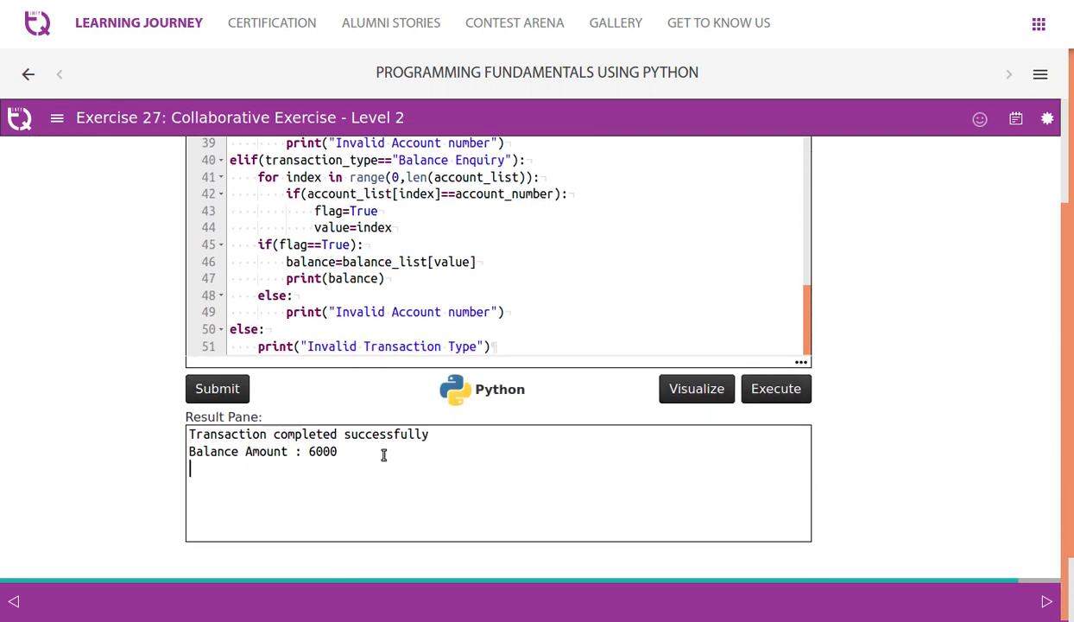
scroll("up", 3)
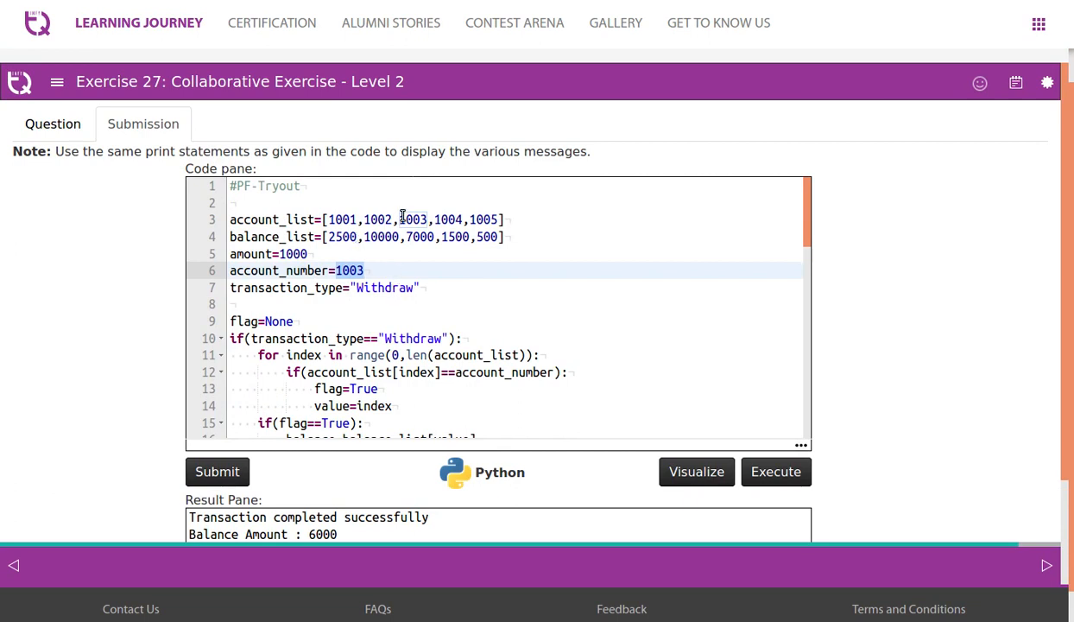
left_click(432, 237)
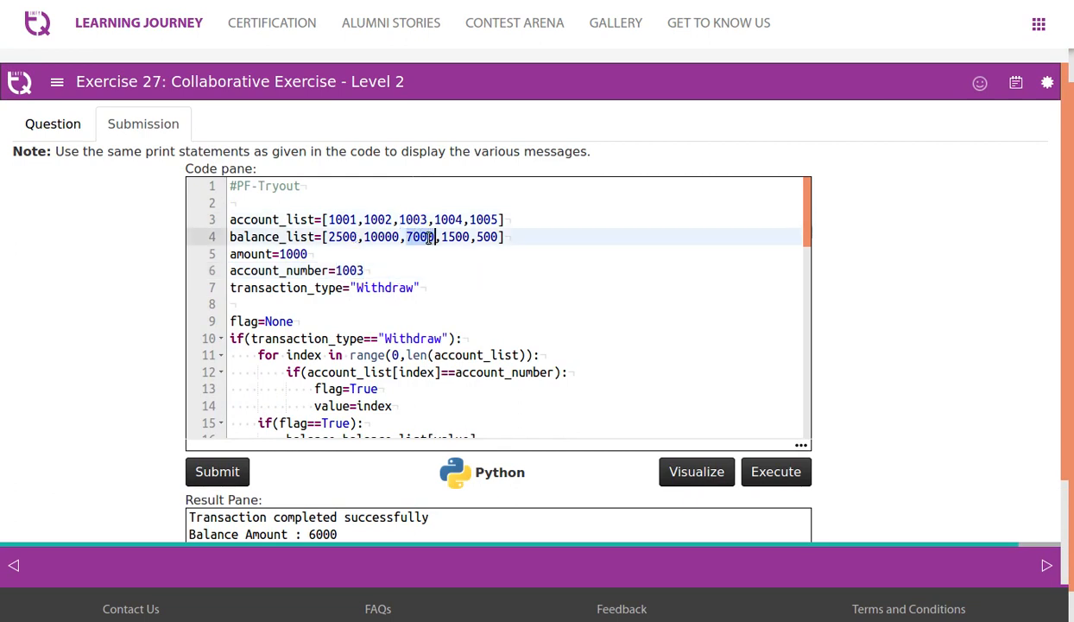
scroll("down", 3)
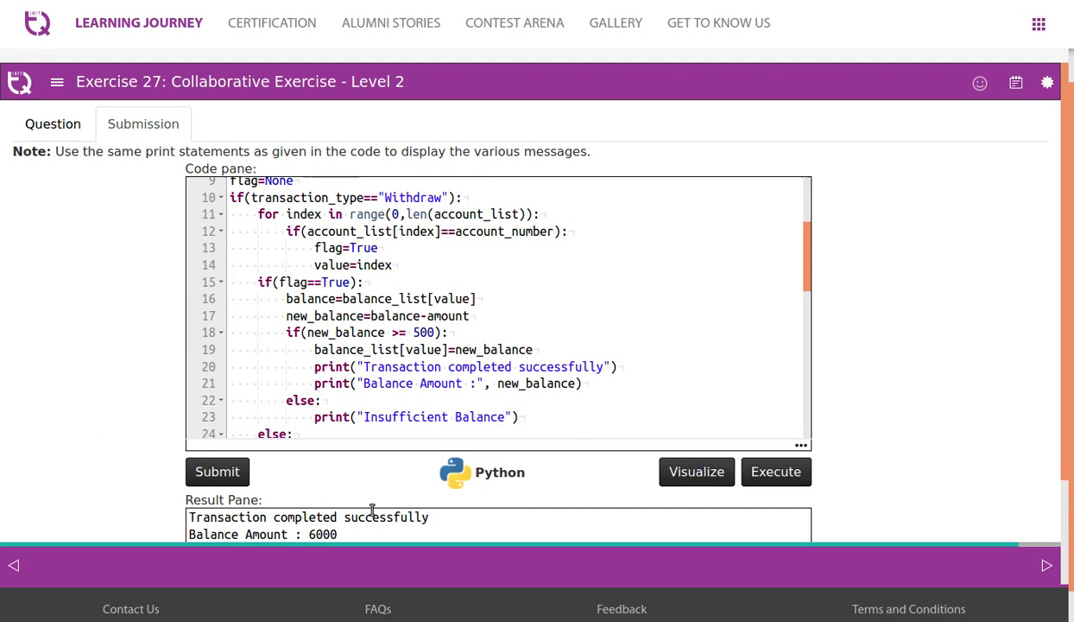
scroll("down", 3)
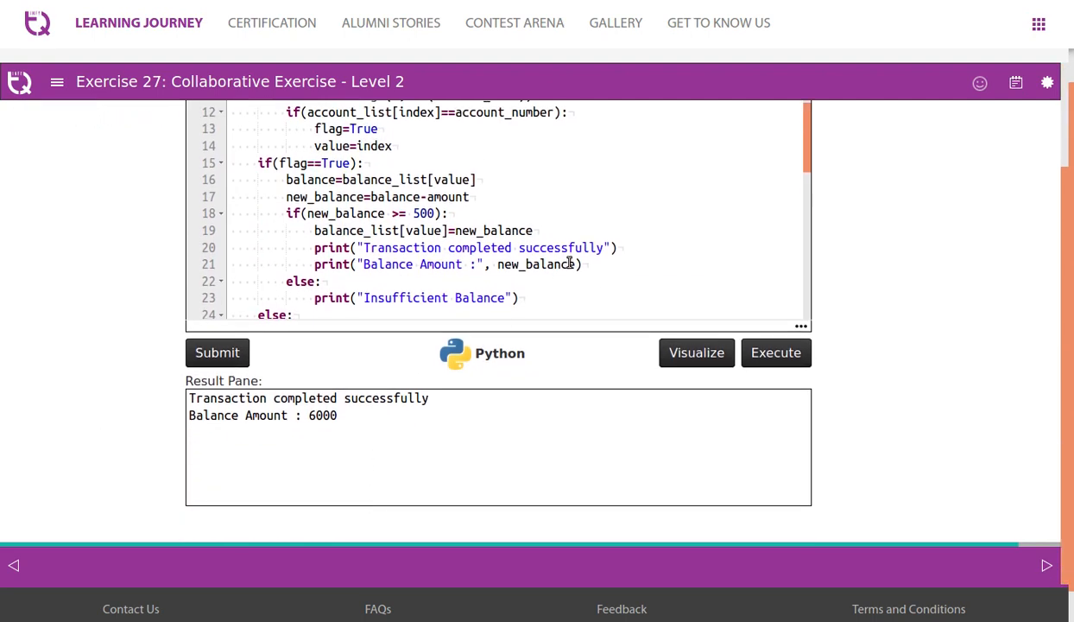
scroll("down", 3)
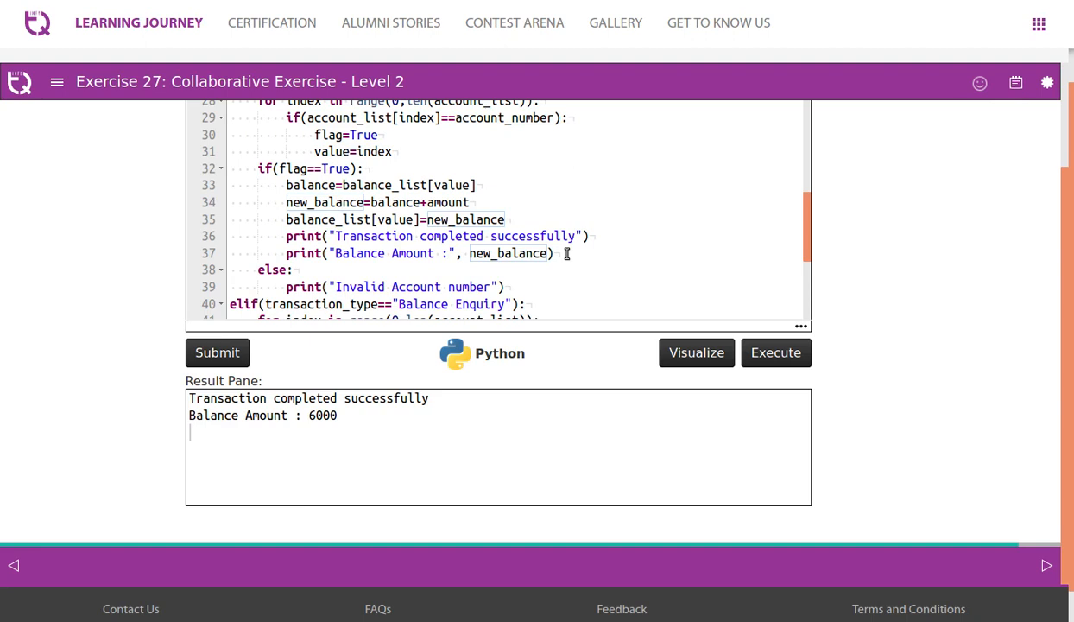
scroll("down", 3)
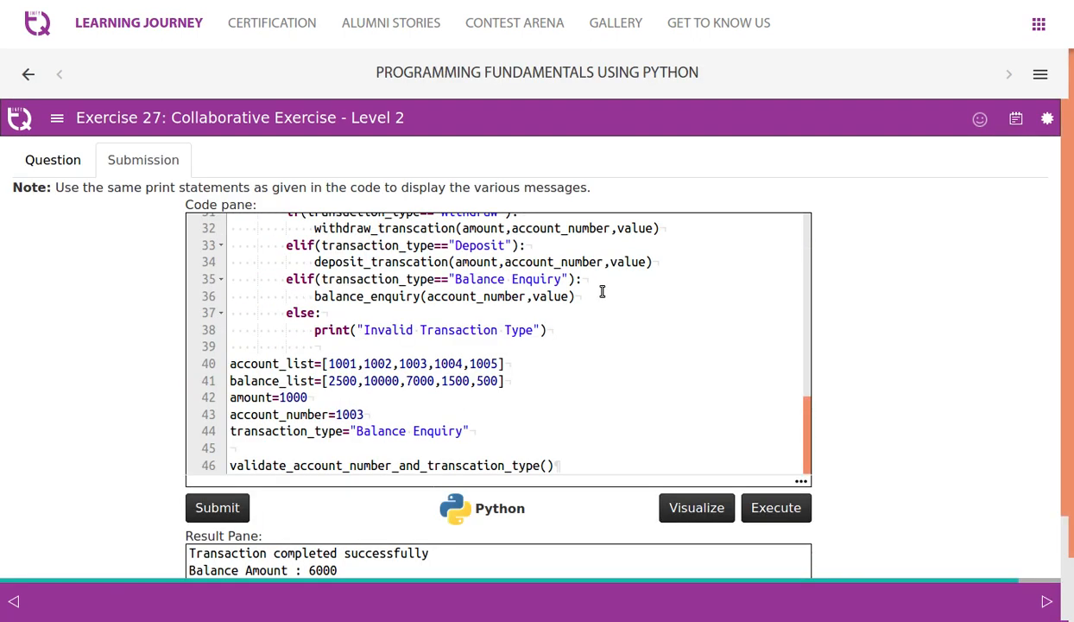
mouse_move(694, 429)
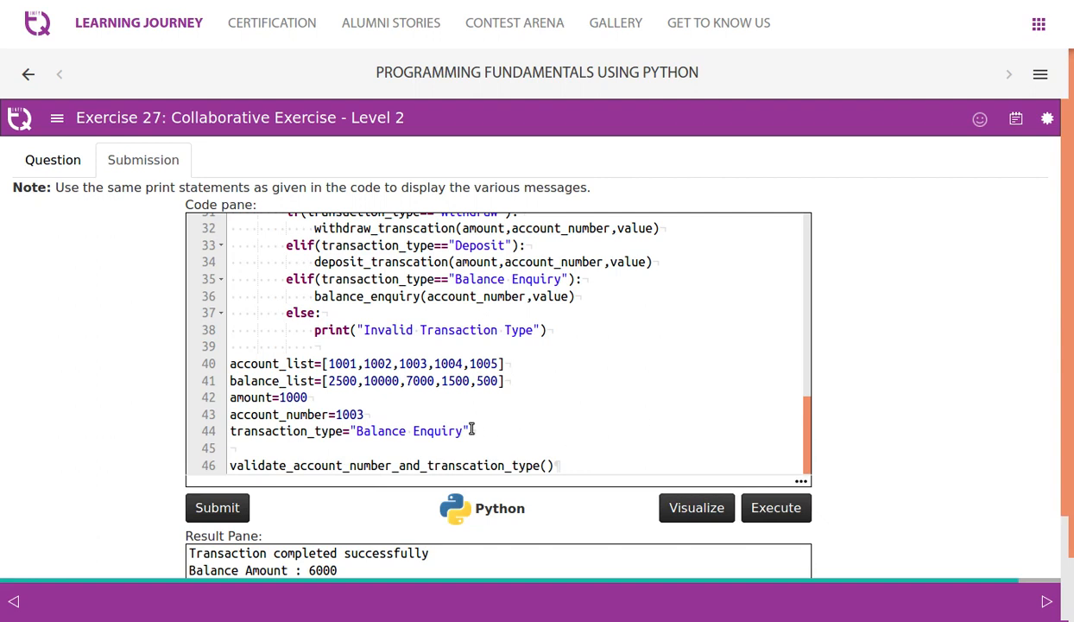
mouse_move(494, 443)
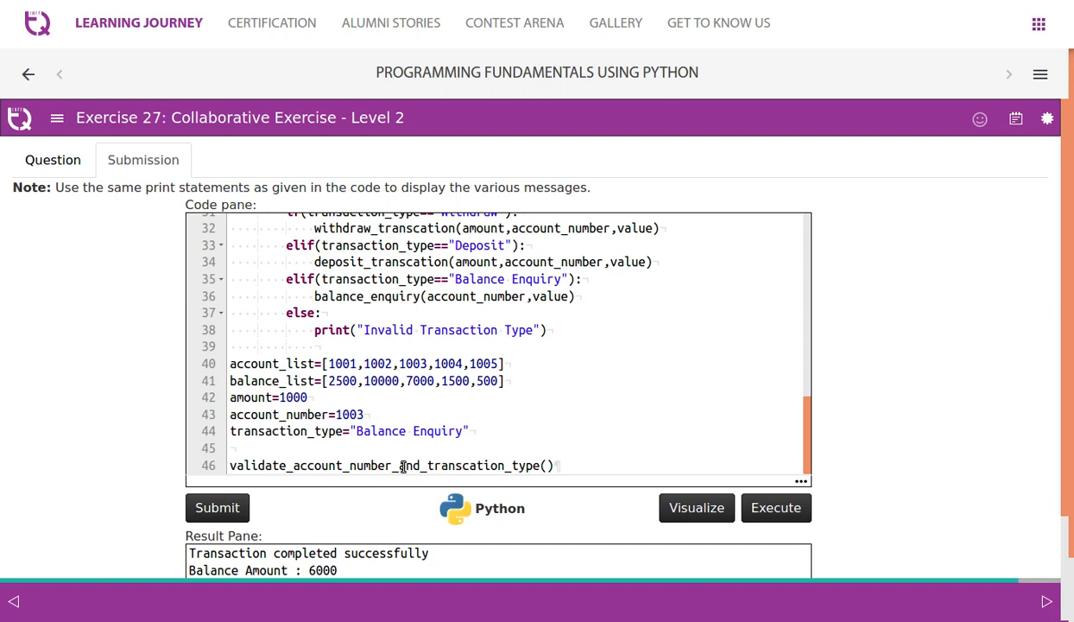
Review validate's Withdraw/Deposit/Balance Enquiry branches and the test values, account 1003 and Balance Enquiry
scroll("up", 3)
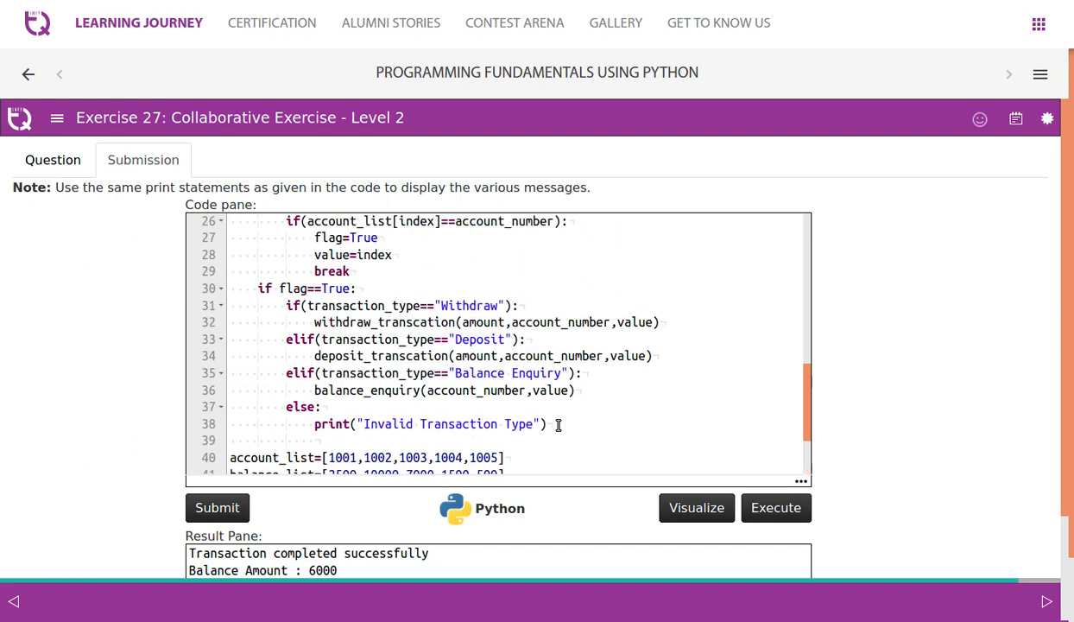
scroll("up", 3)
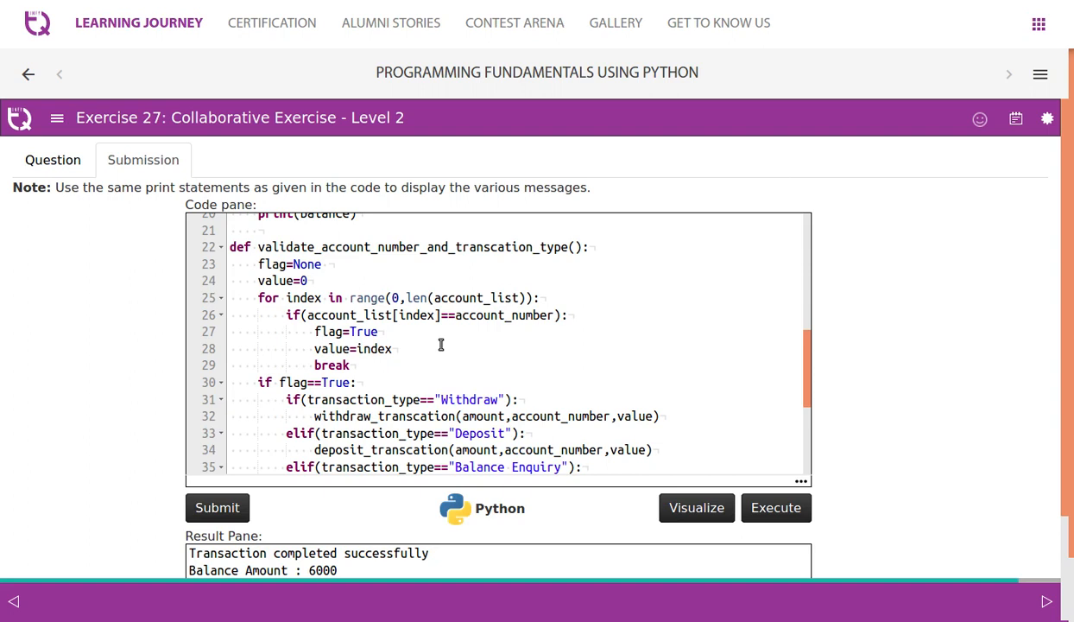
scroll("down", 3)
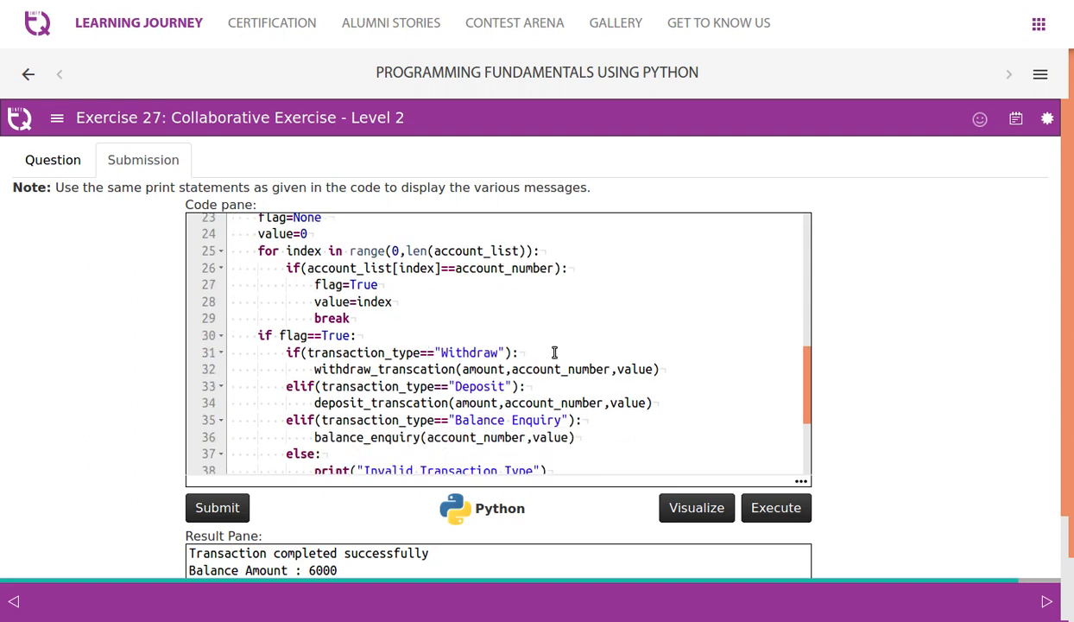
left_click(421, 369)
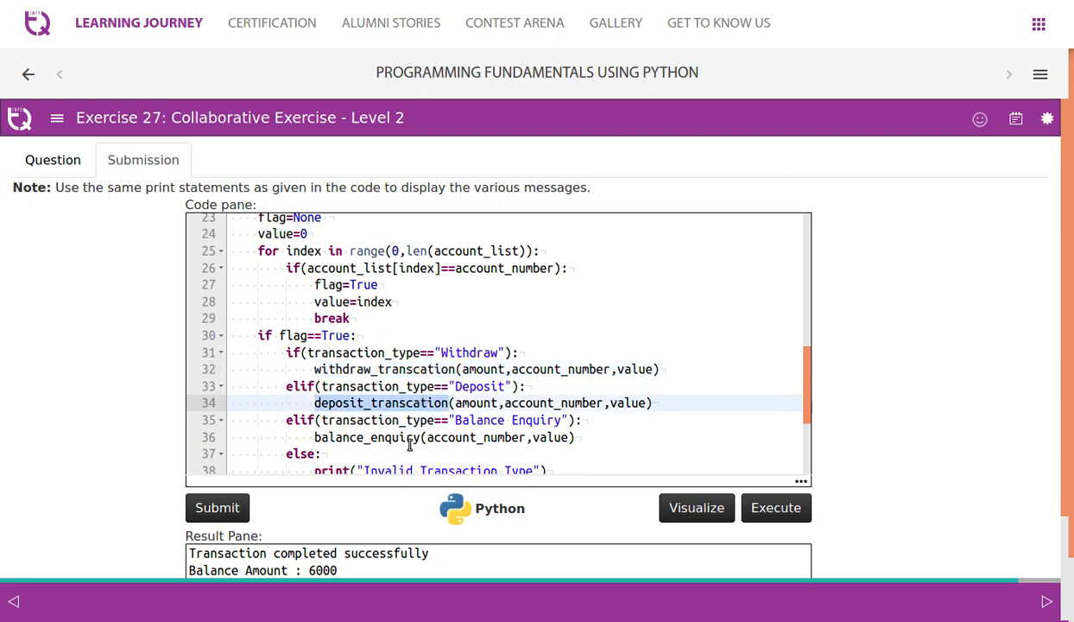
left_click(411, 437)
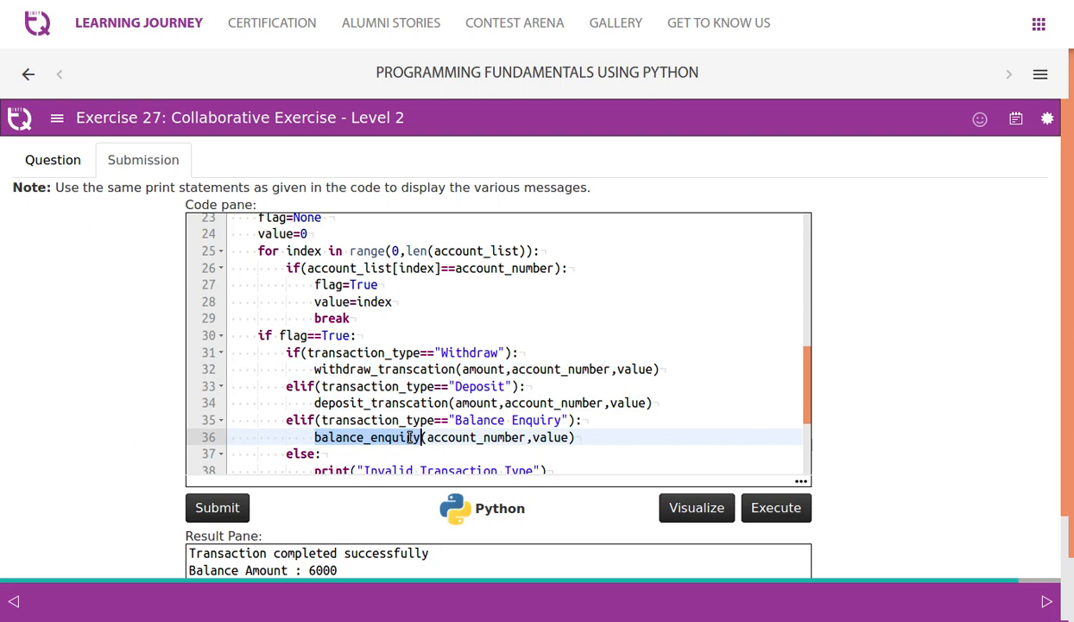
scroll("down", 3)
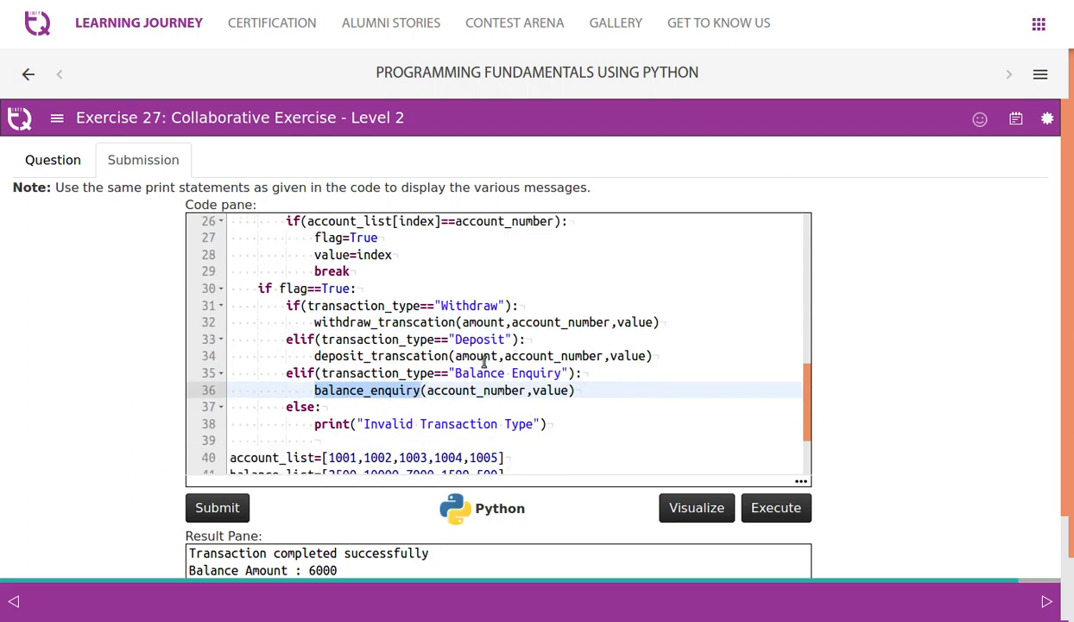
scroll("down", 3)
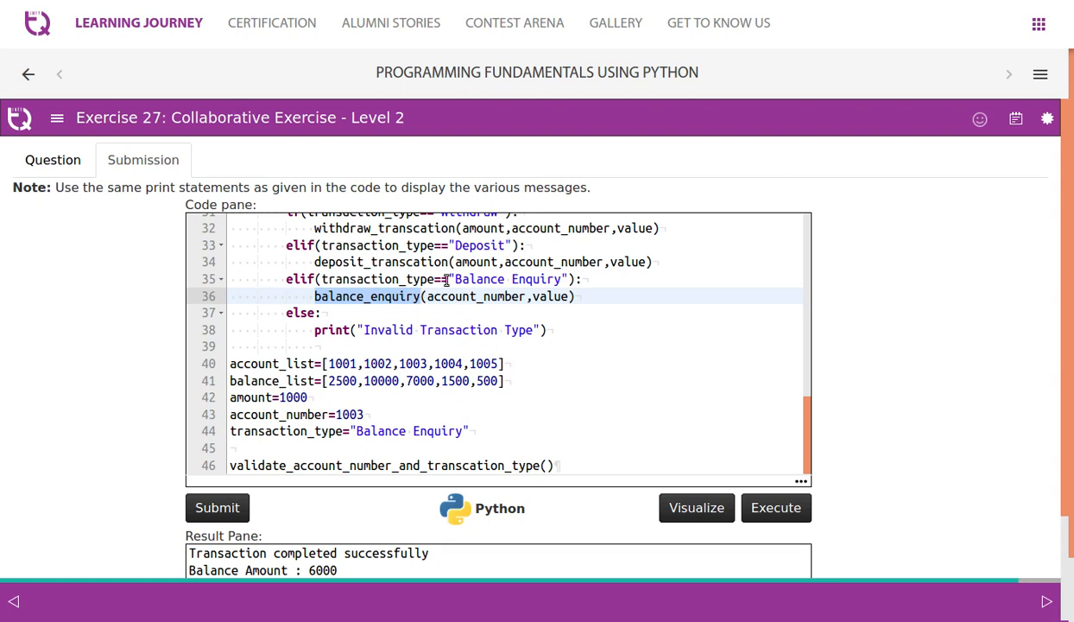
scroll("up", 3)
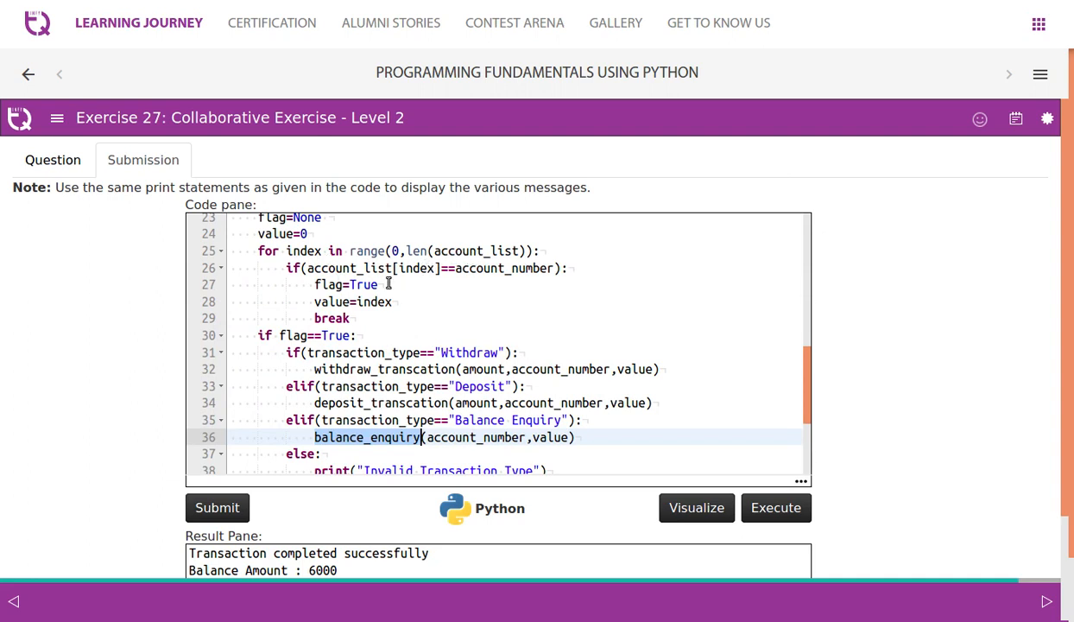
mouse_move(453, 279)
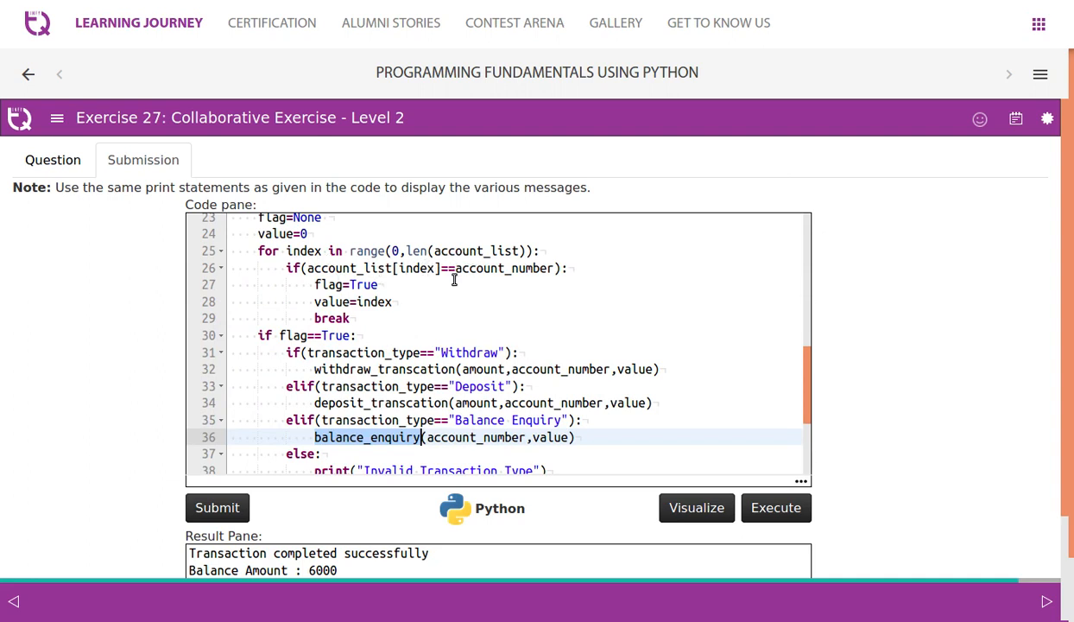
scroll("up", 3)
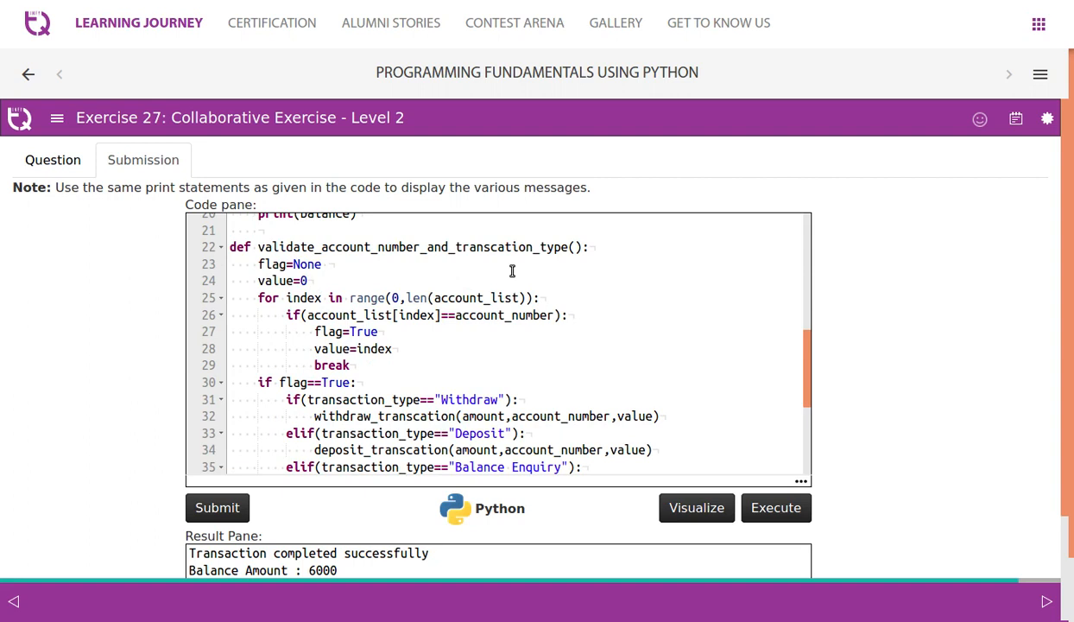
scroll("down", 3)
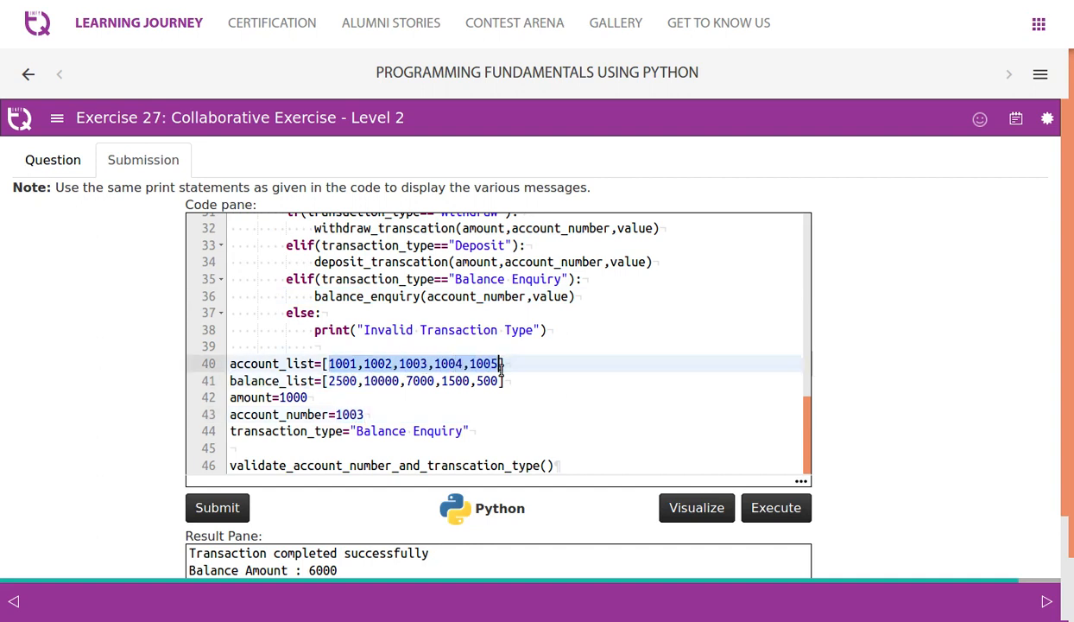
scroll("up", 3)
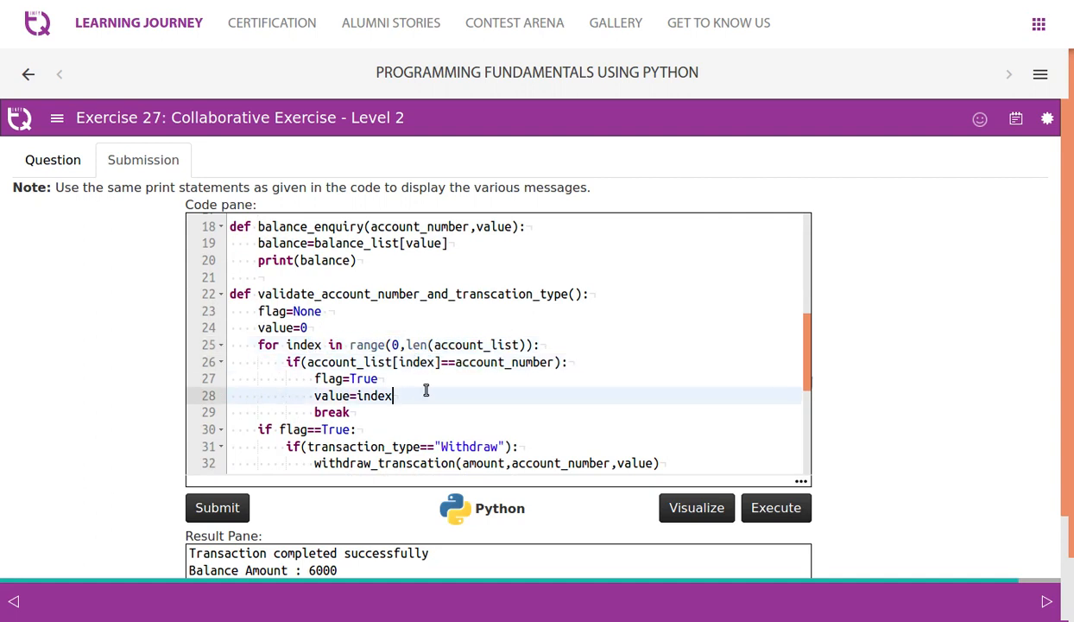
scroll("down", 3)
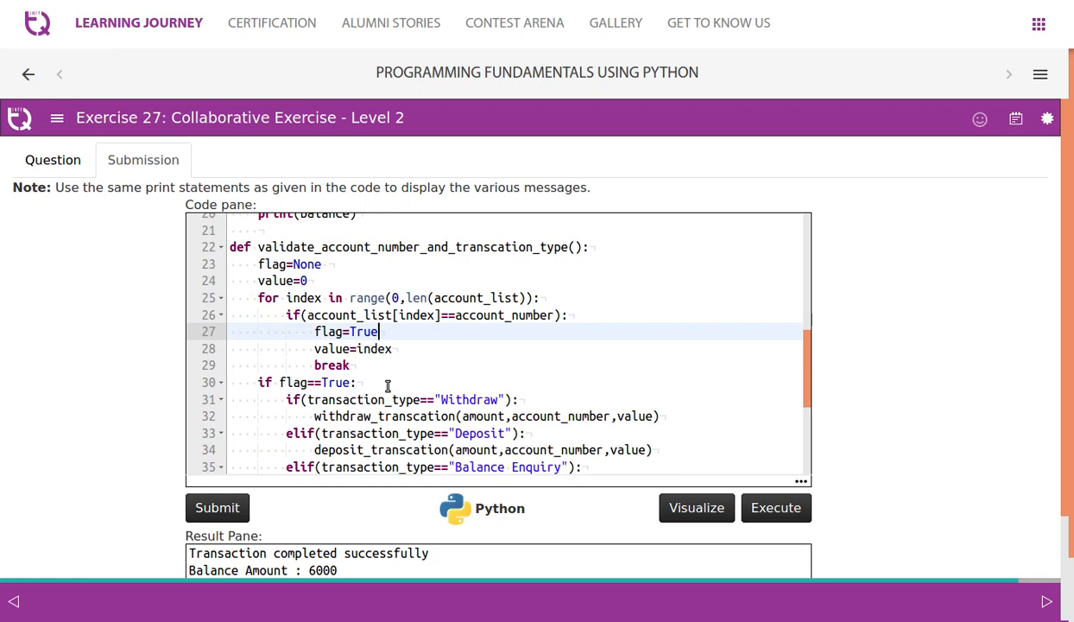
scroll("down", 3)
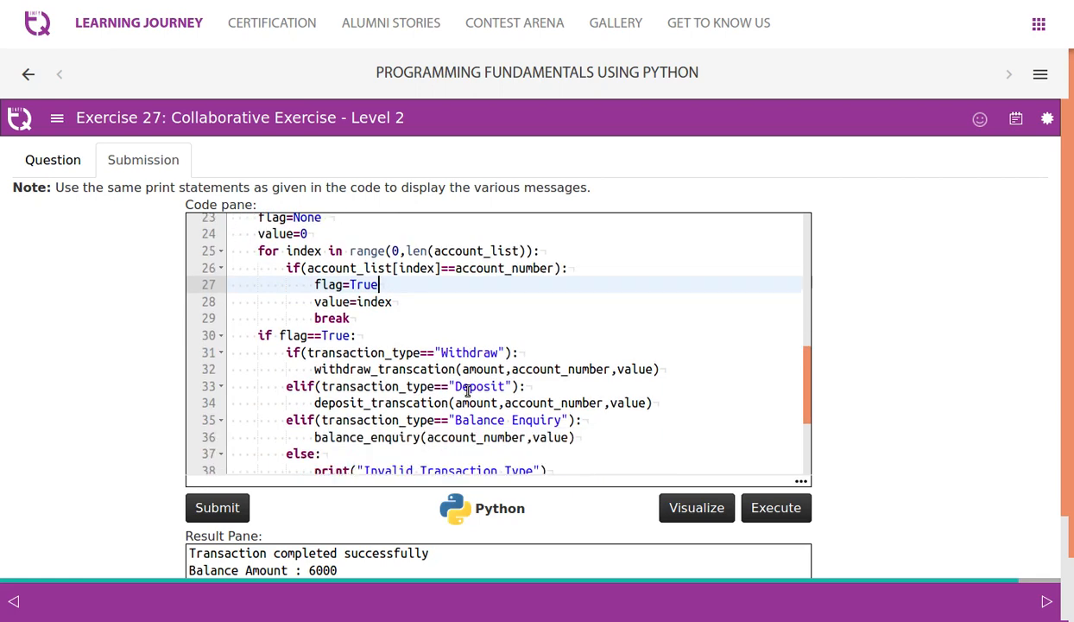
scroll("down", 3)
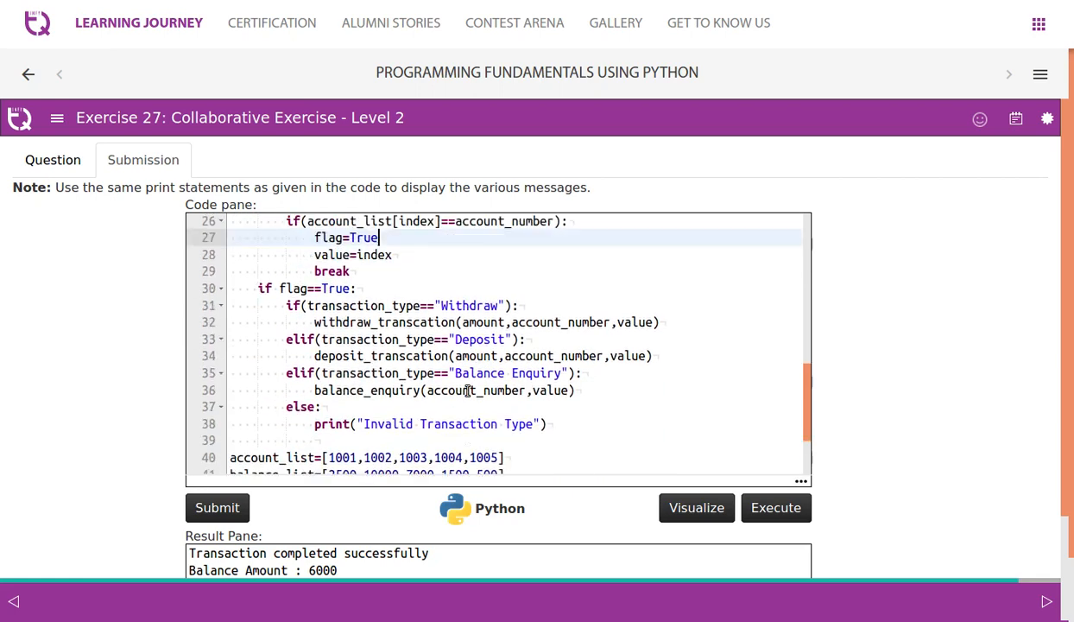
scroll("up", 3)
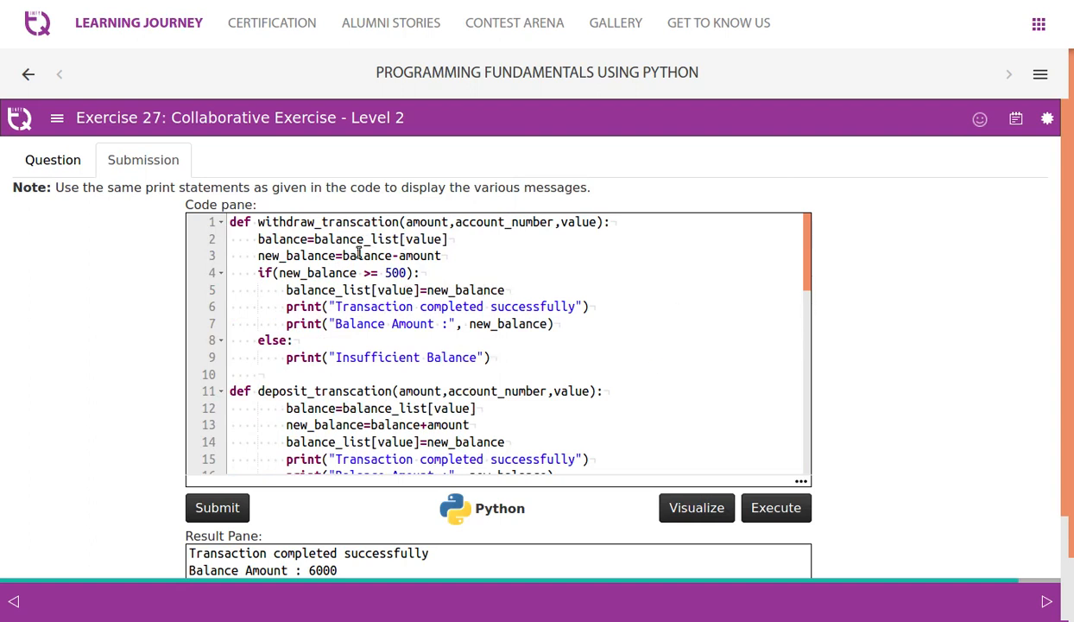
mouse_move(486, 222)
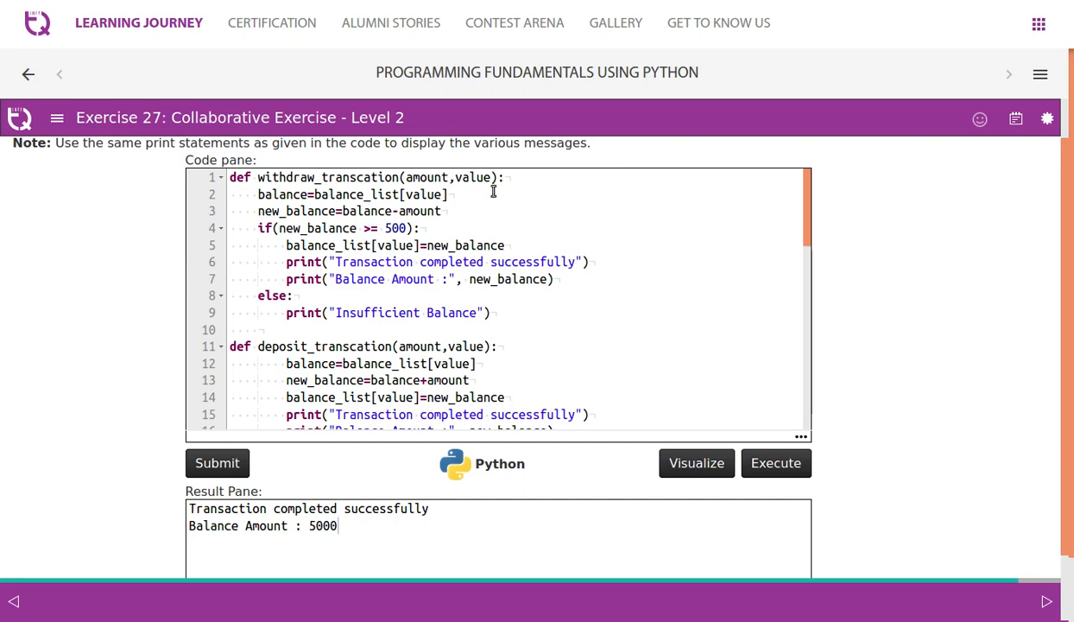
Scroll to the revised functions without account_number and the output showing Balance Amount 5000
scroll("down", 3)
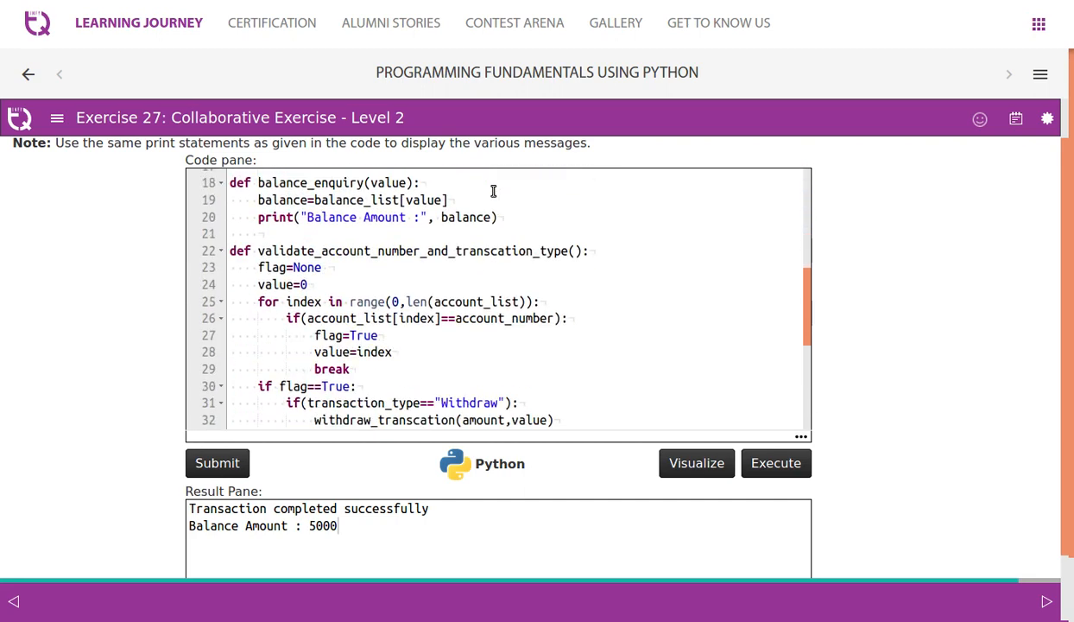
scroll("down", 3)
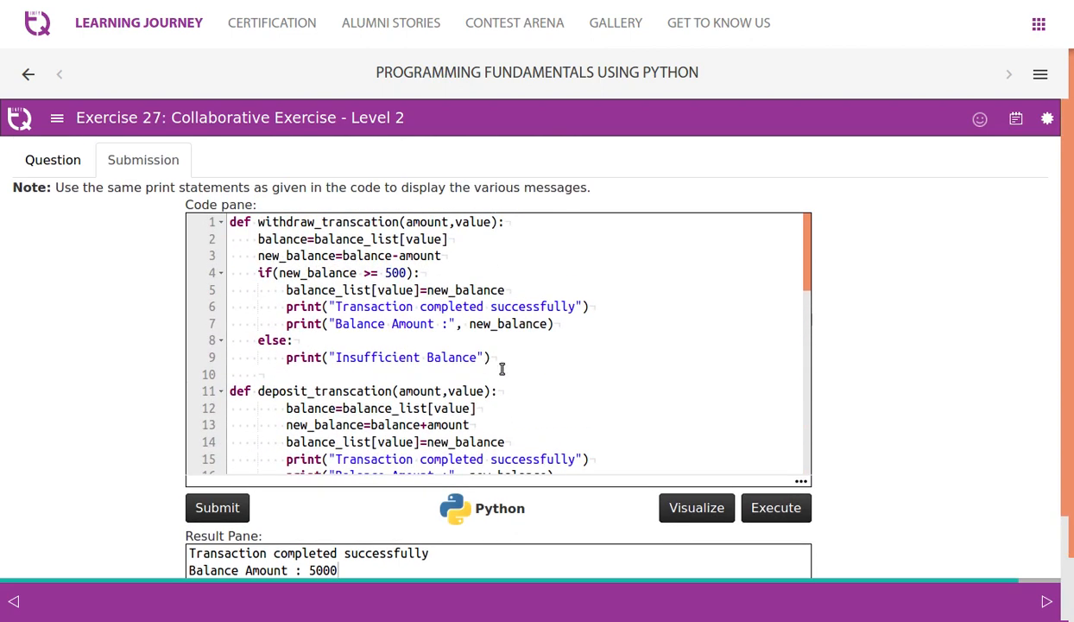
scroll("down", 3)
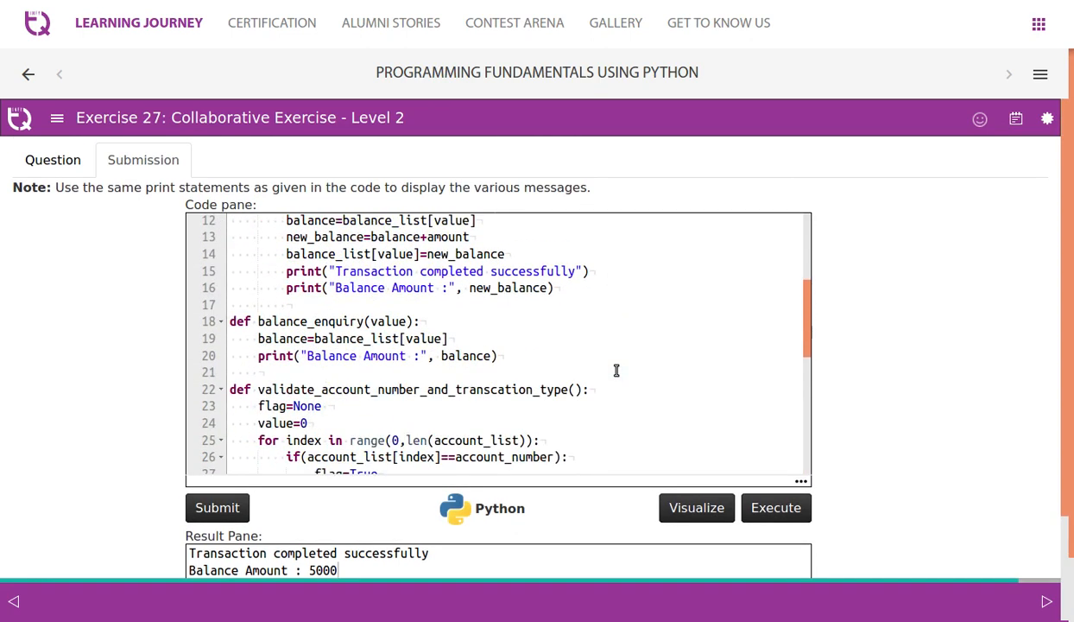
scroll("down", 3)
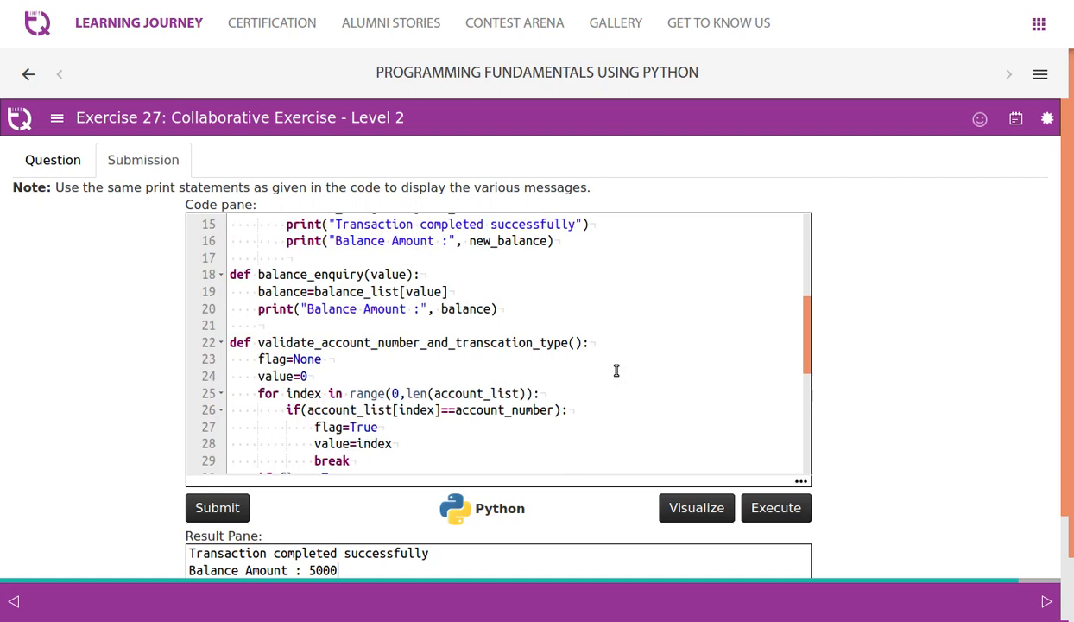
scroll("up", 3)
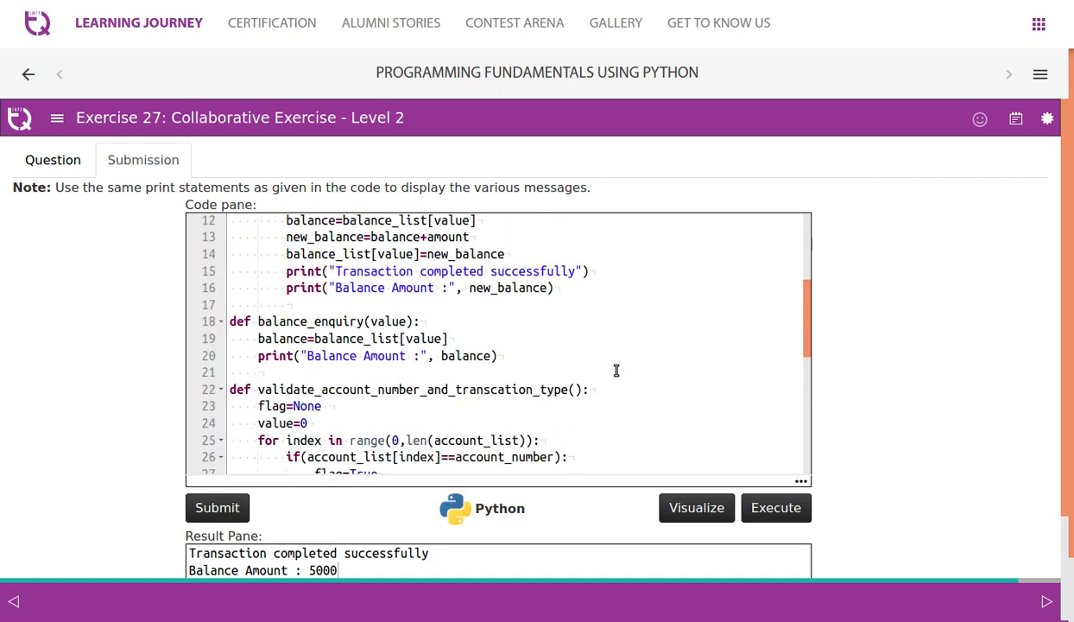
scroll("down", 3)
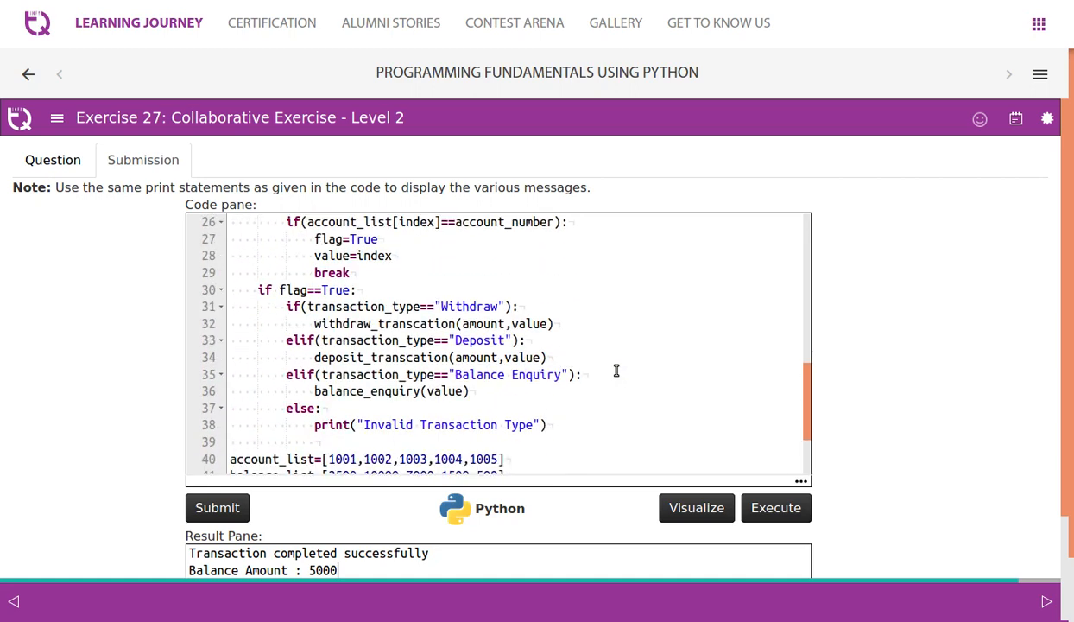
scroll("down", 3)
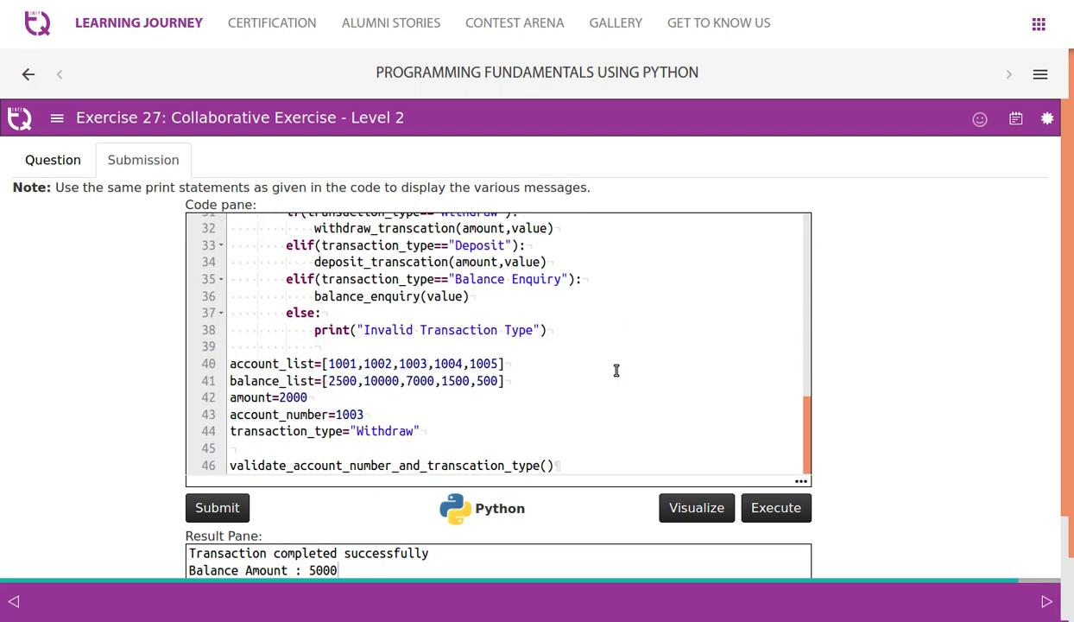
scroll("down", 3)
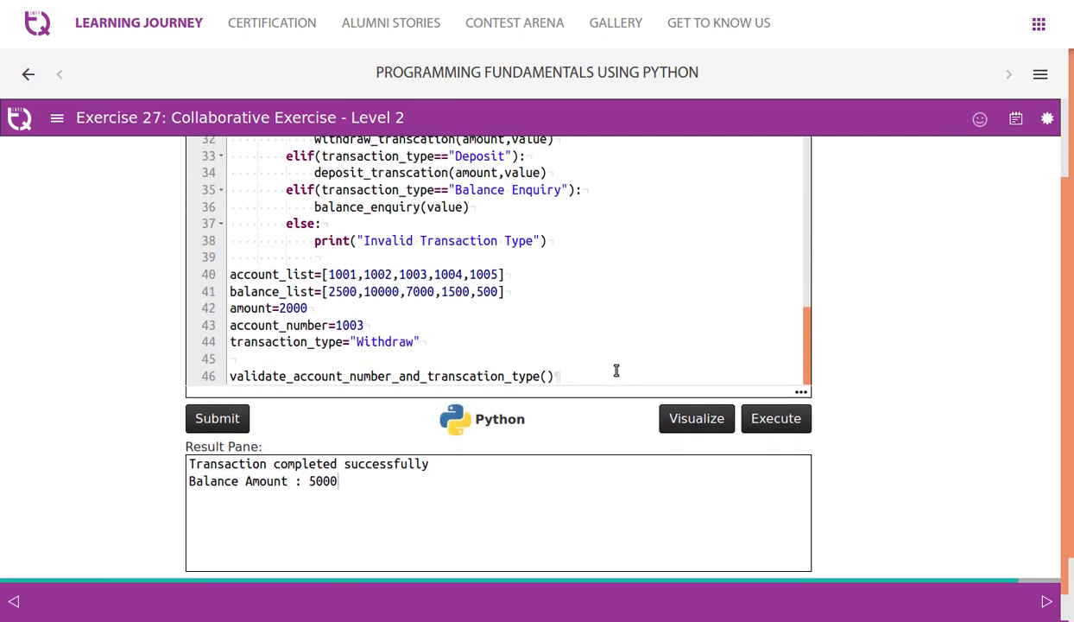
scroll("up", 3)
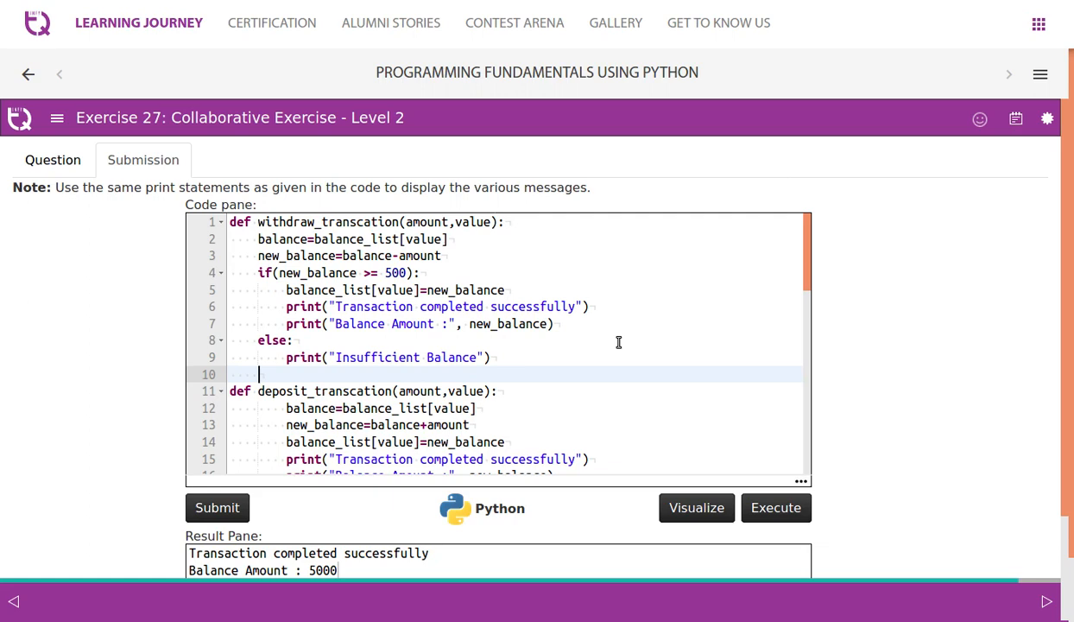
scroll("down", 3)
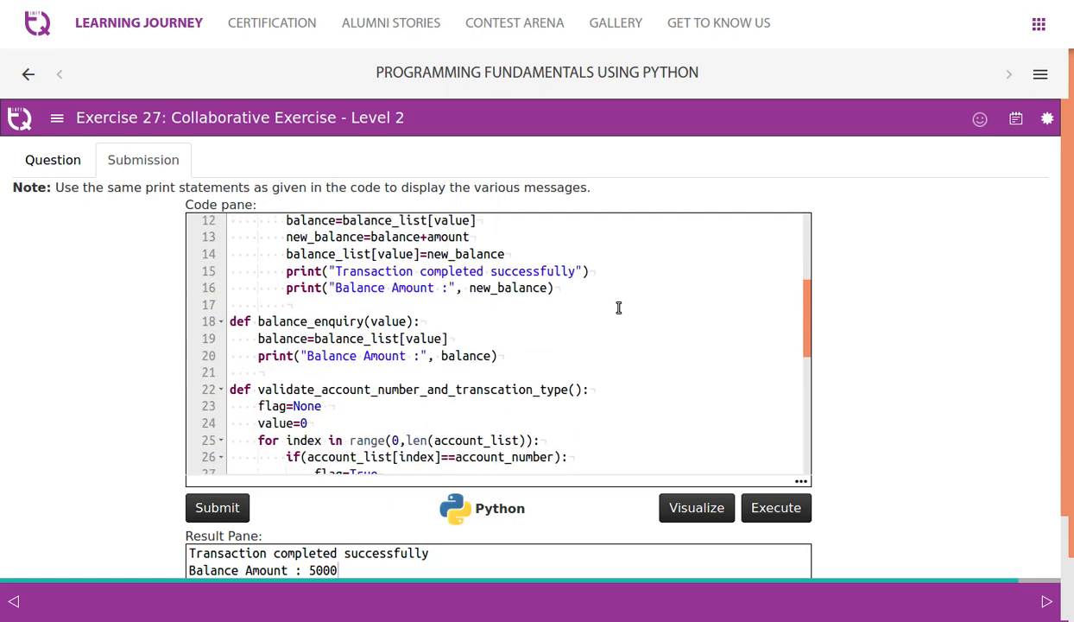
scroll("down", 3)
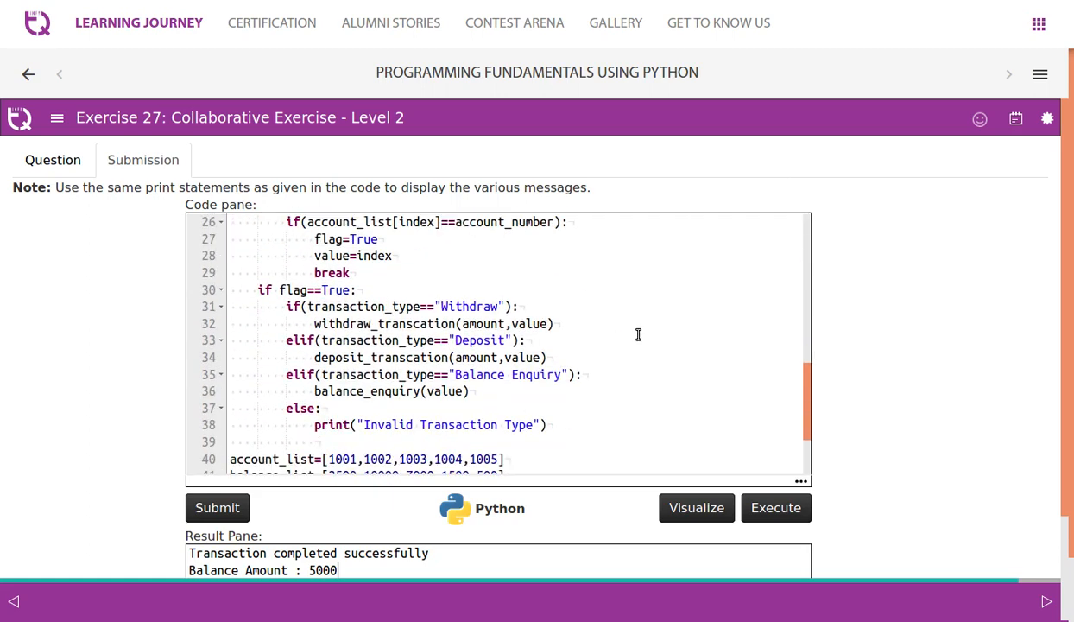